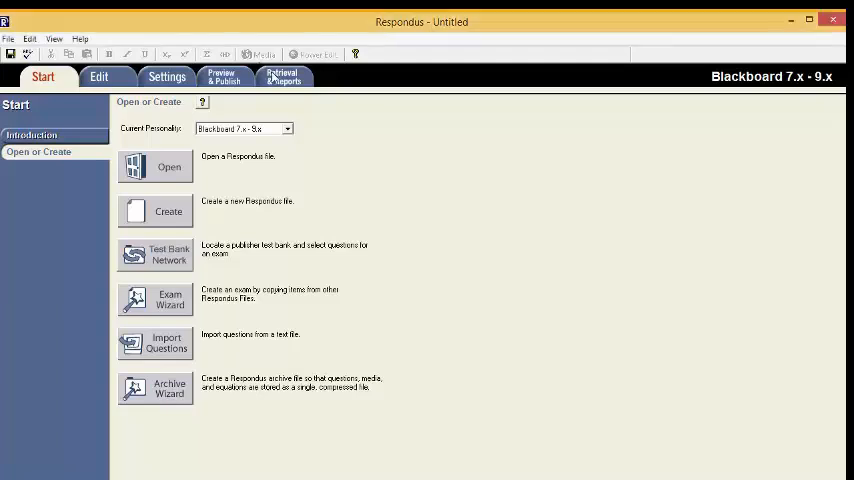
Step: From Retrieval & Reports, start Retrieve Questions and choose 'add new server' as the Blackboard server
left_click(284, 76)
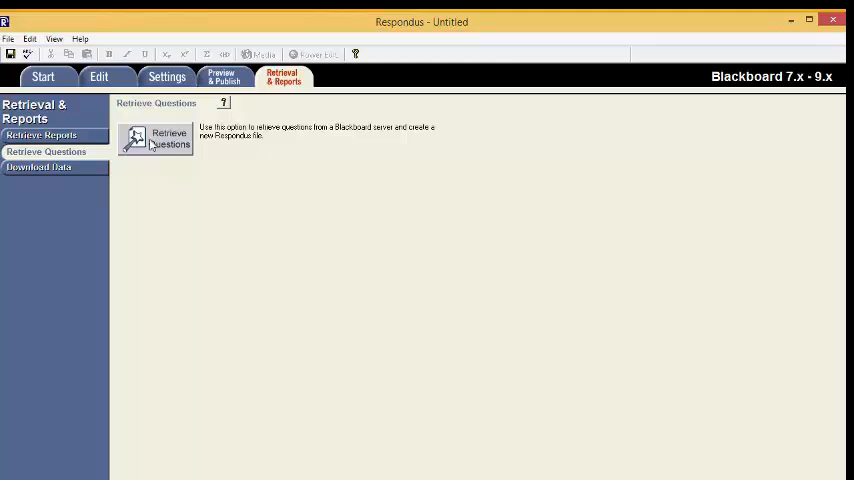
left_click(156, 138)
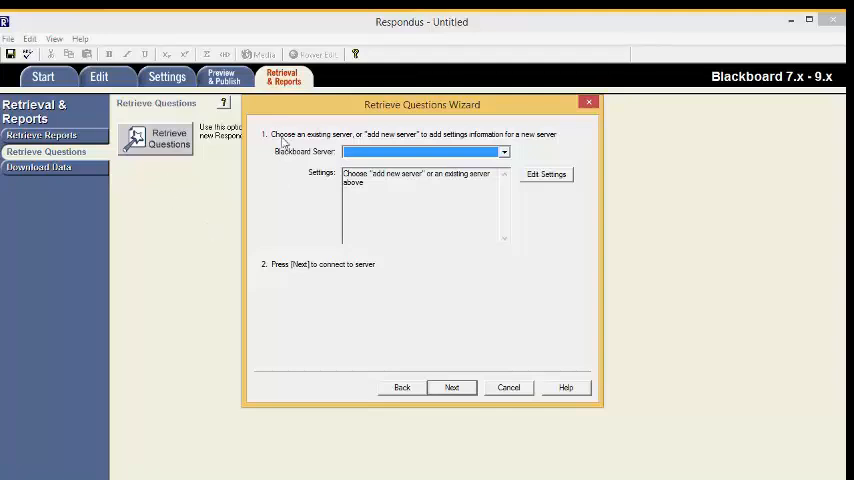
mouse_move(284, 152)
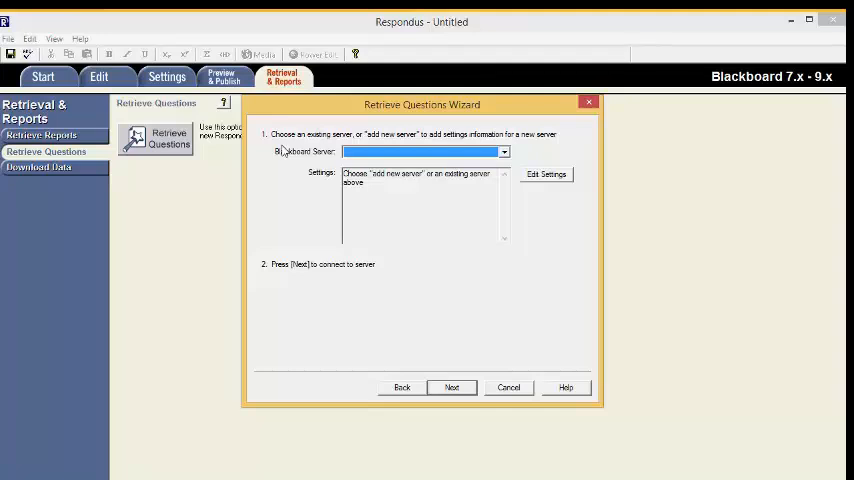
mouse_move(504, 156)
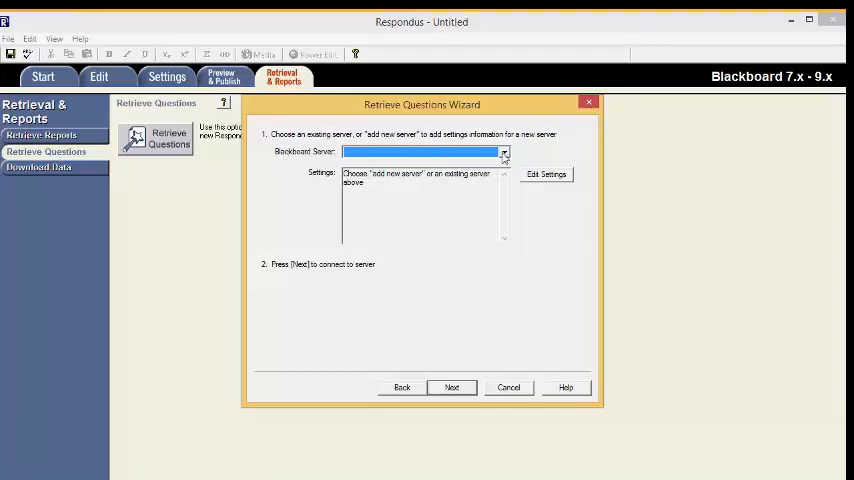
left_click(504, 152)
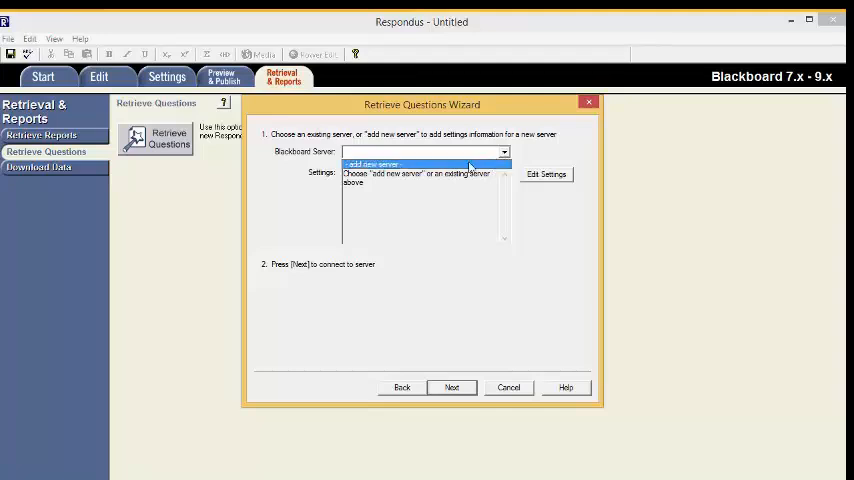
left_click(372, 164)
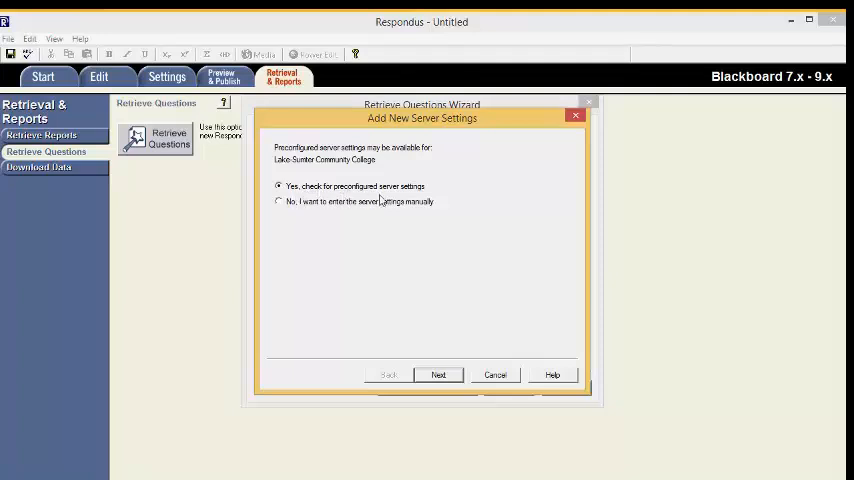
mouse_move(336, 214)
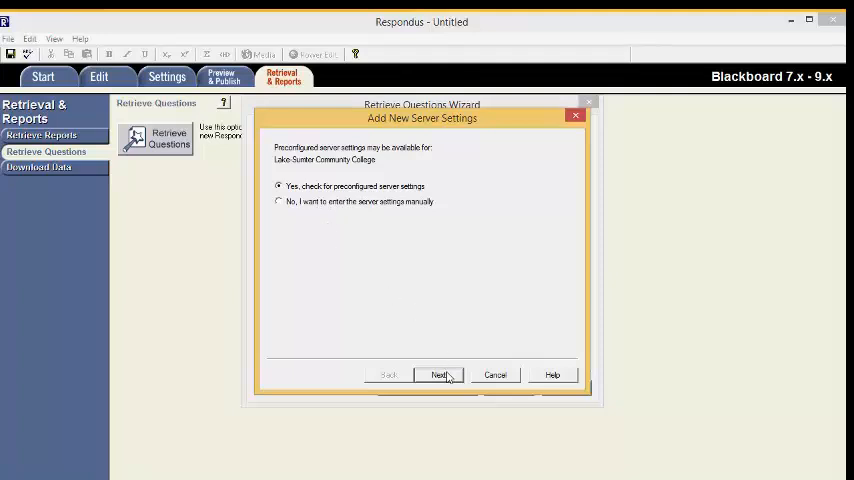
Step: Check preconfigured settings, enter server name and user 'associatedesigner' with saved login, then run the connection test
left_click(440, 374)
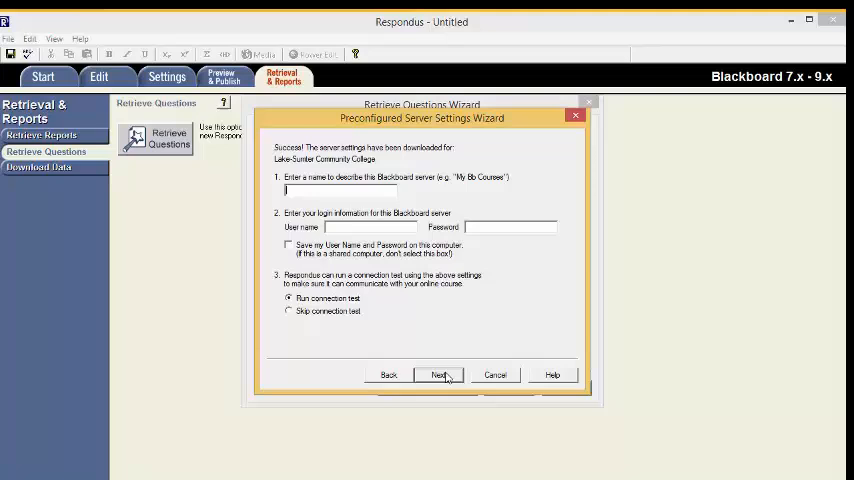
type("Name")
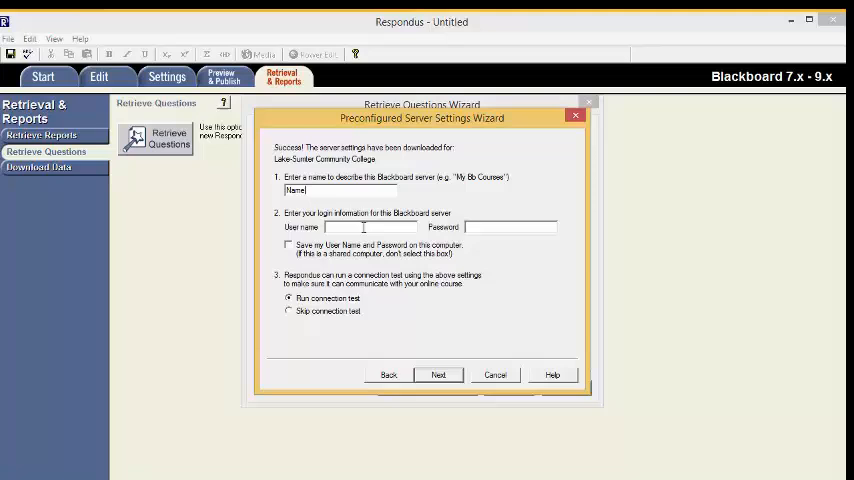
type("associatedesigner")
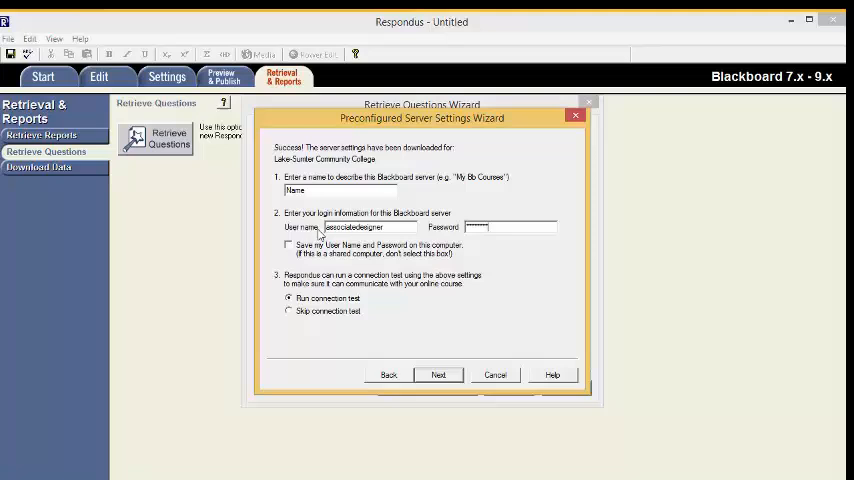
mouse_move(264, 238)
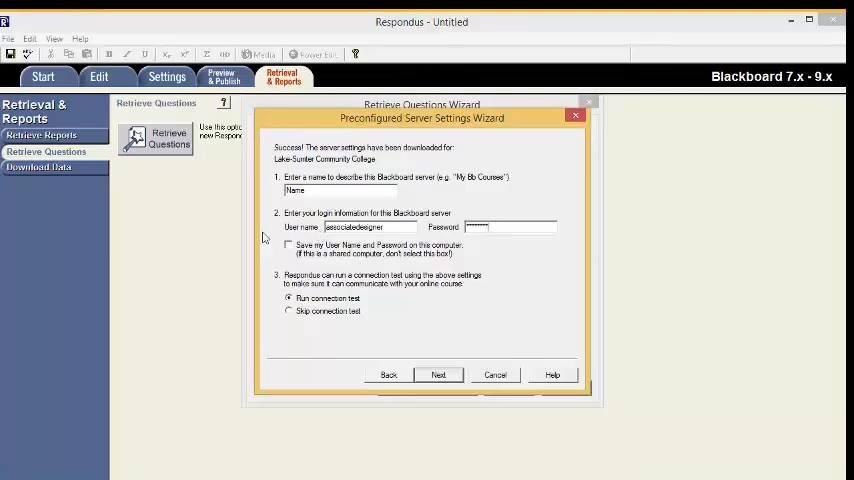
left_click(288, 244)
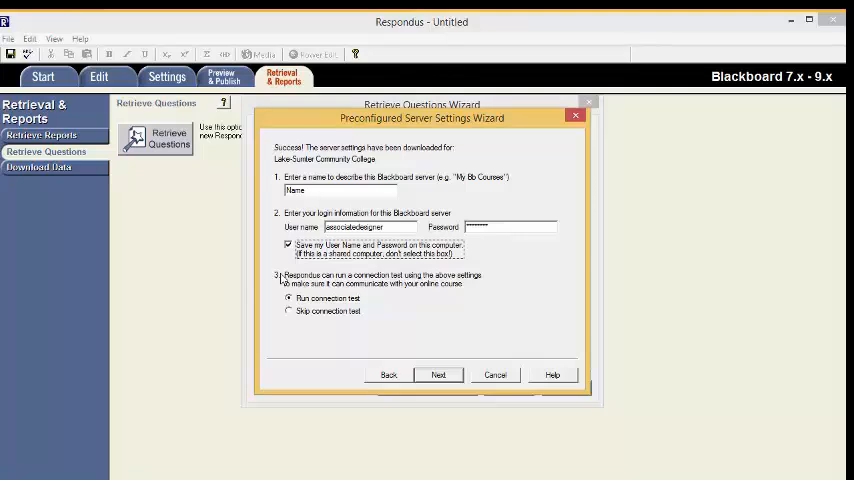
mouse_move(284, 338)
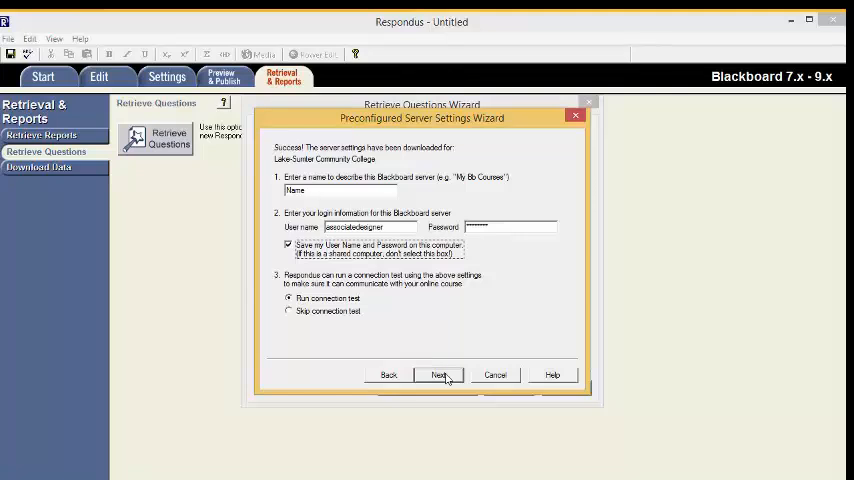
left_click(440, 374)
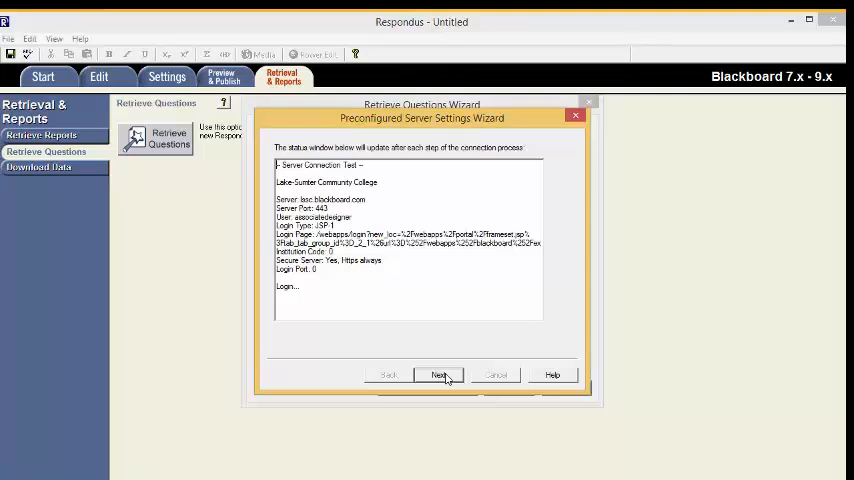
Step: Continue past the successful connection test and finish the Preconfigured Server Settings Wizard
left_click(438, 372)
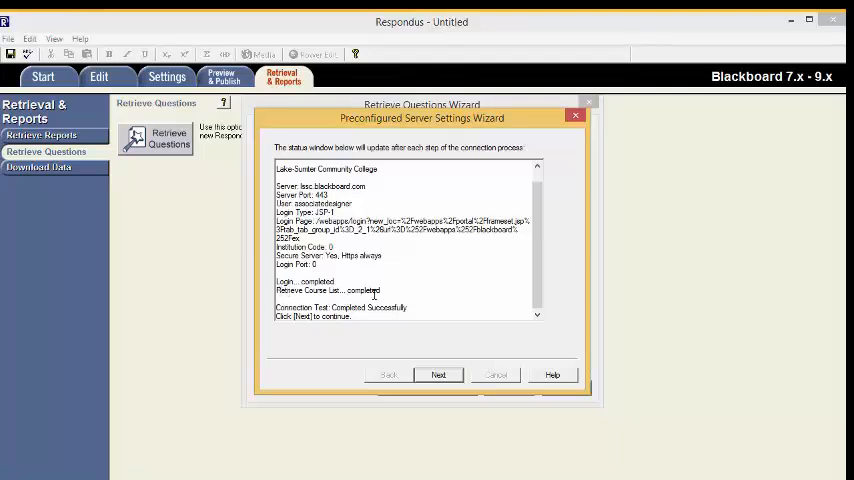
double_click(320, 292)
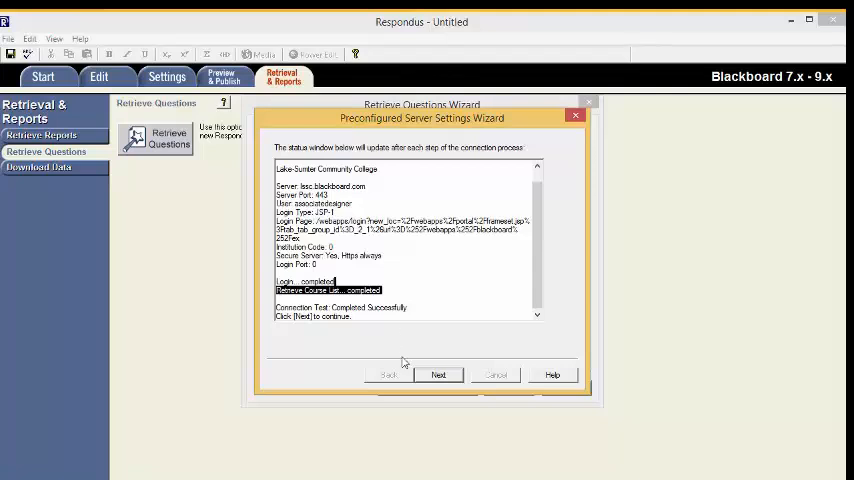
left_click(438, 374)
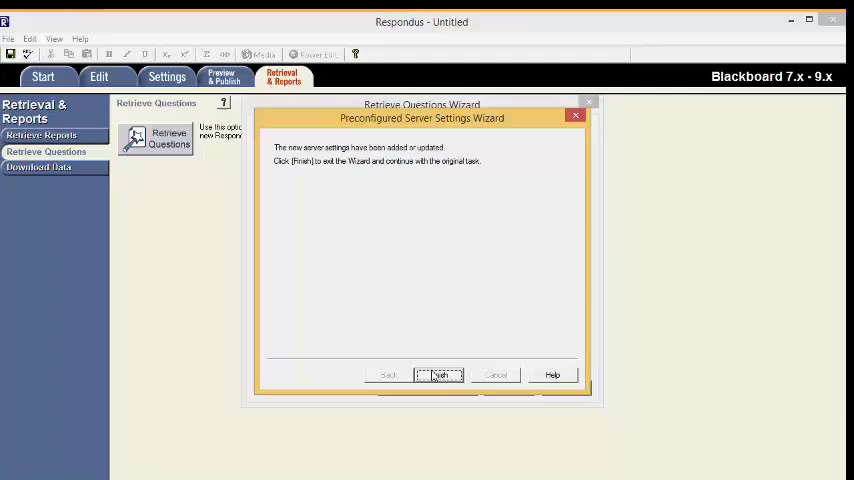
left_click(440, 374)
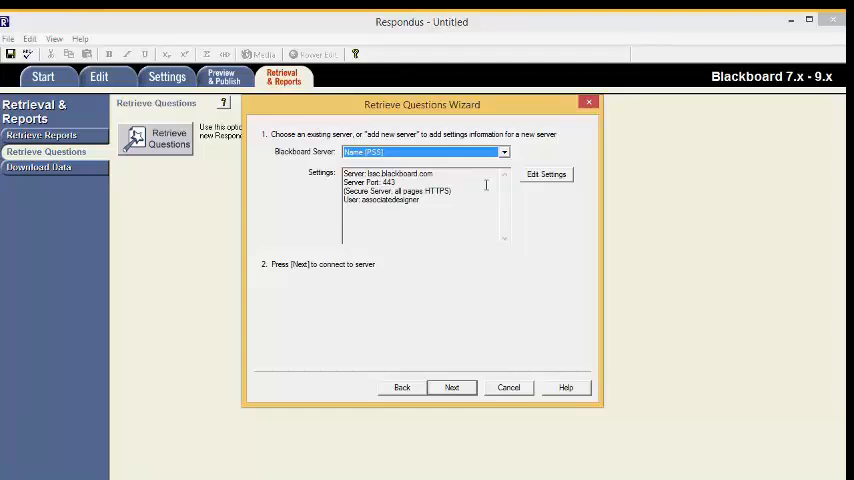
mouse_move(488, 184)
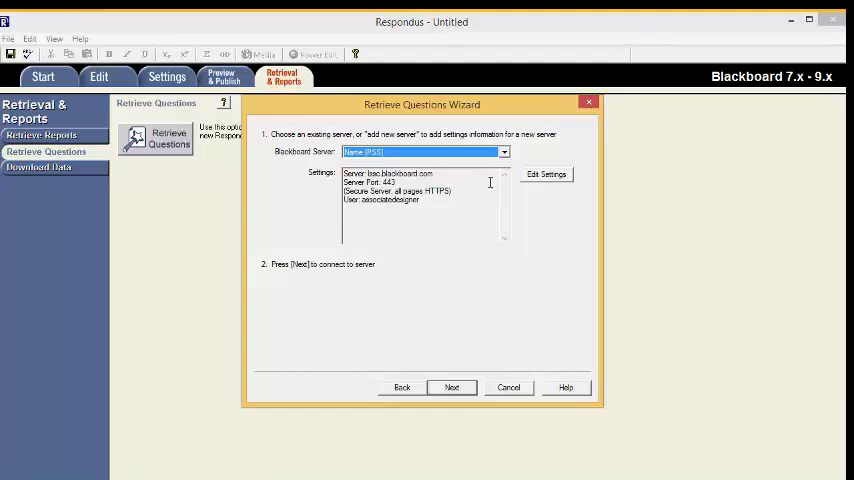
Step: Connect to the newly added server and choose the Template_GEB1136 course
left_click(504, 152)
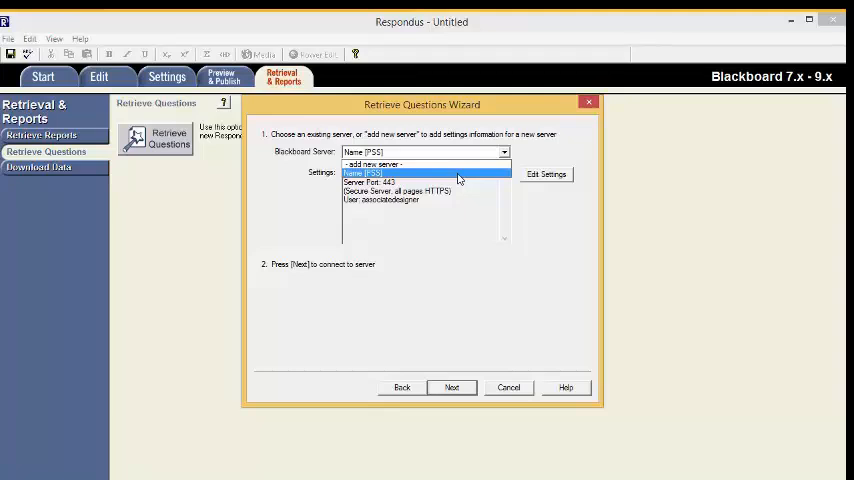
left_click(360, 172)
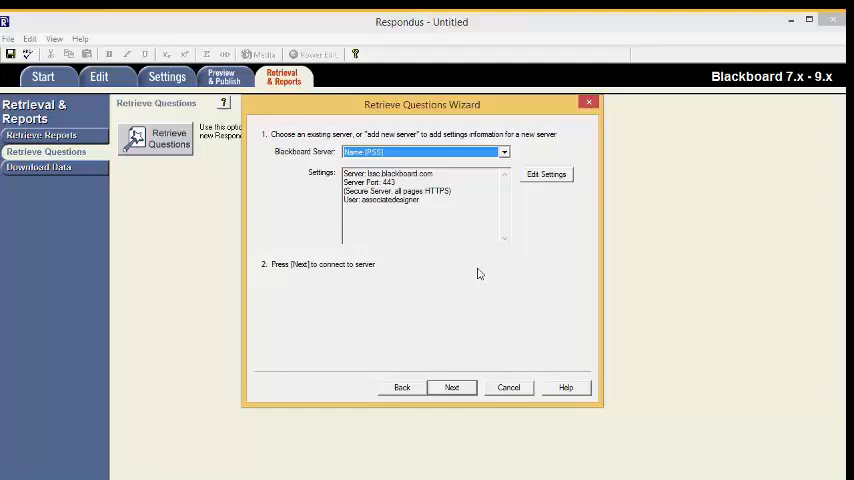
left_click(452, 388)
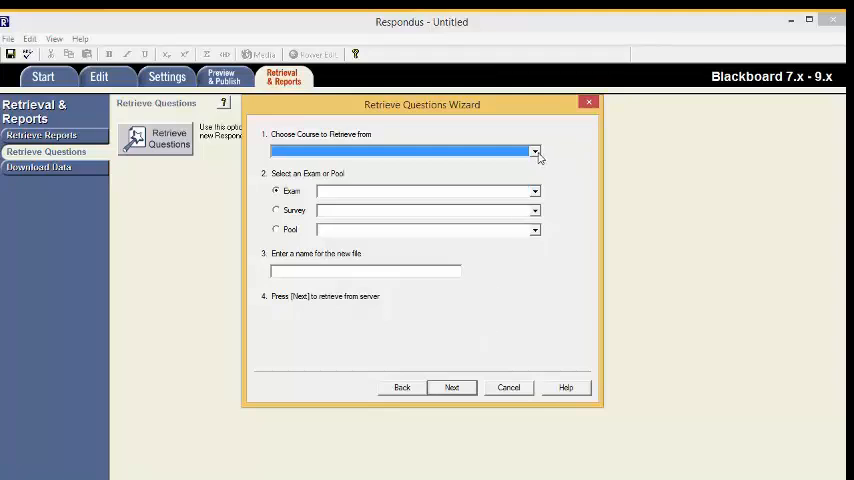
left_click(536, 152)
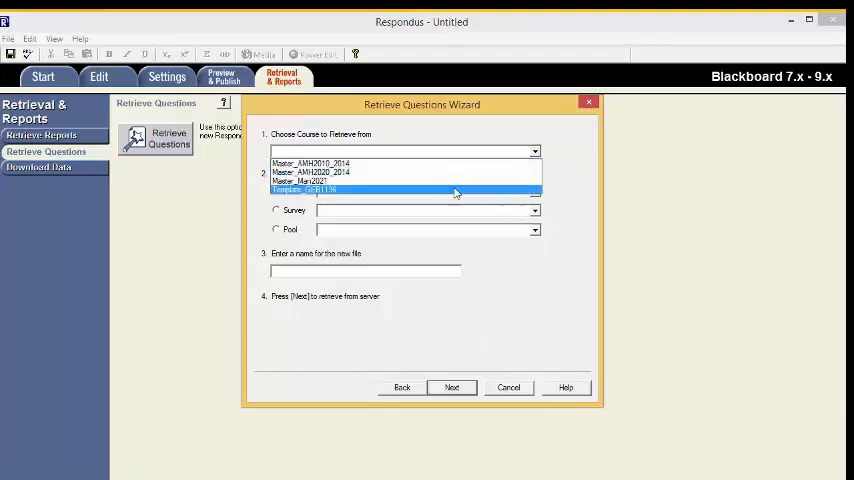
left_click(400, 190)
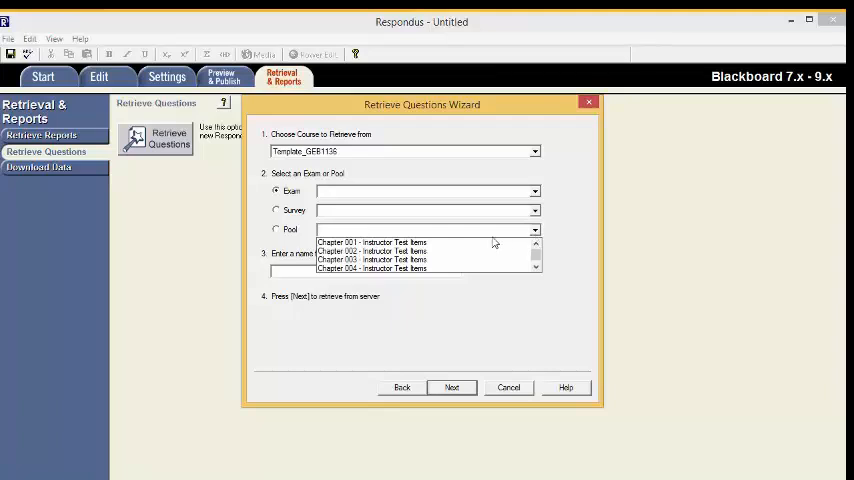
Step: Select the 'Chapter 001 - Instructor Test Items' pool, name the file GEB1136-Chapter 1, and retrieve it
left_click(372, 240)
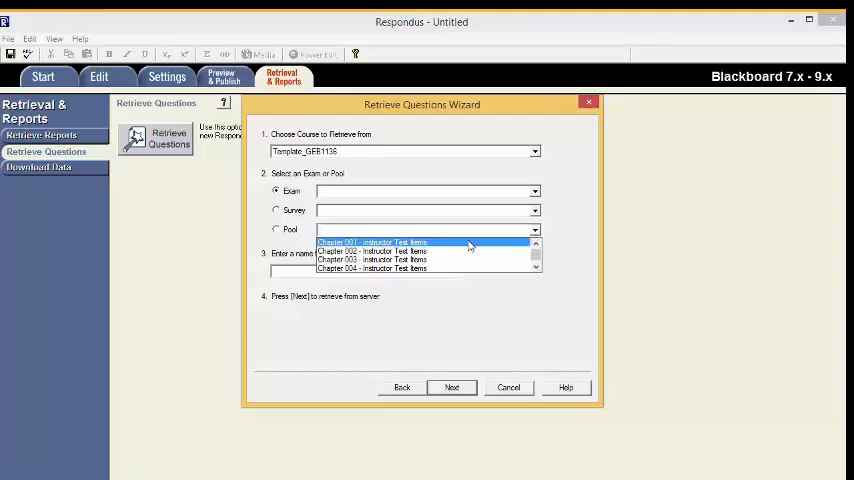
left_click(372, 242)
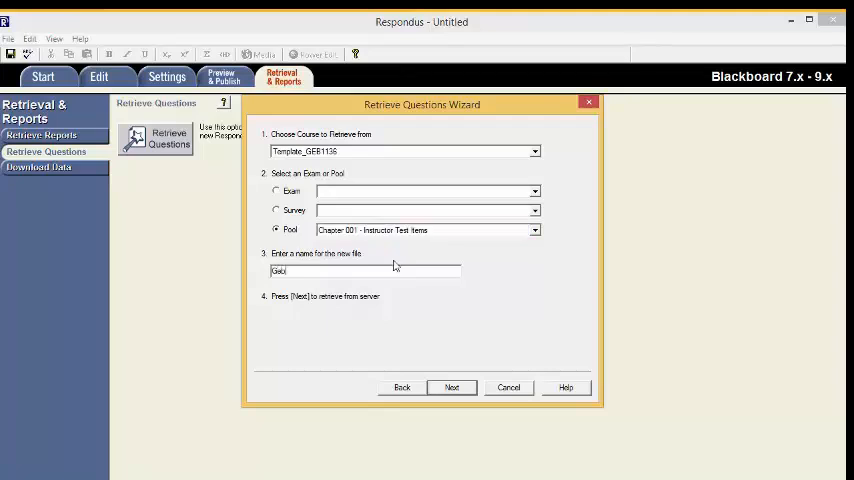
type("GEB1135")
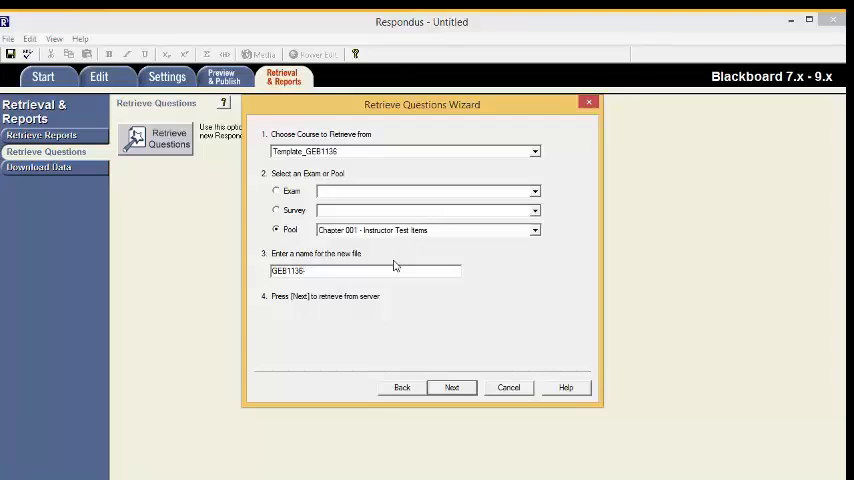
type("CH")
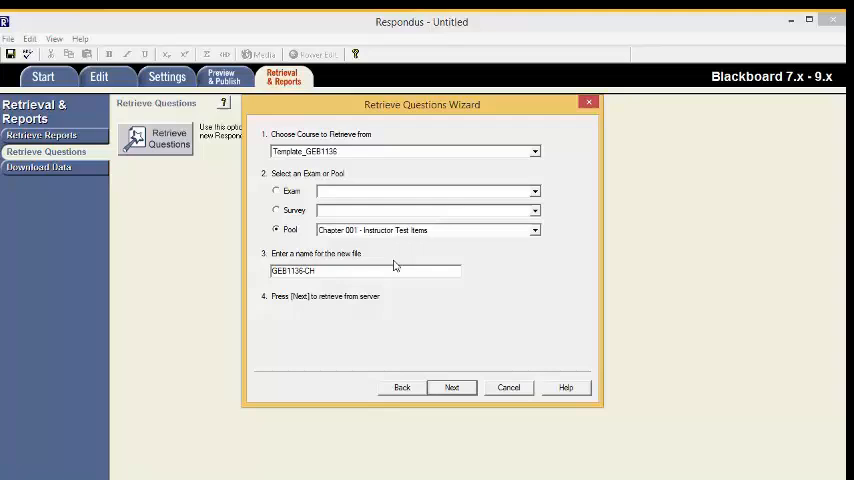
type("apter 1")
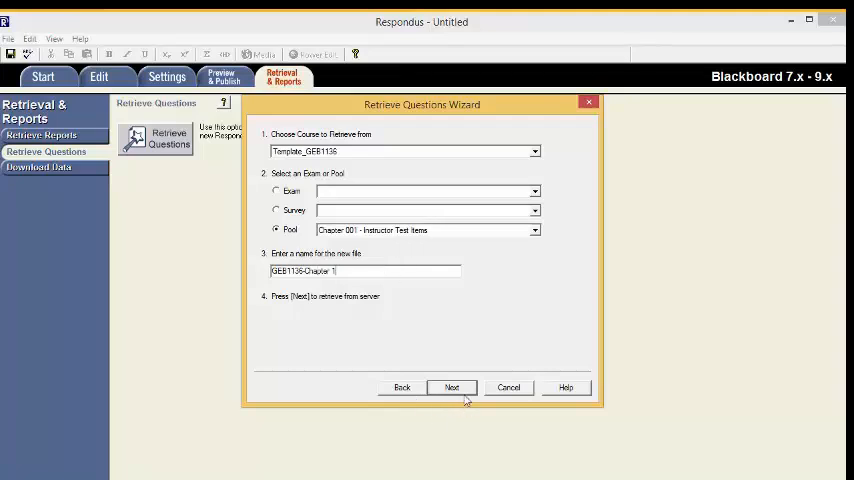
left_click(452, 388)
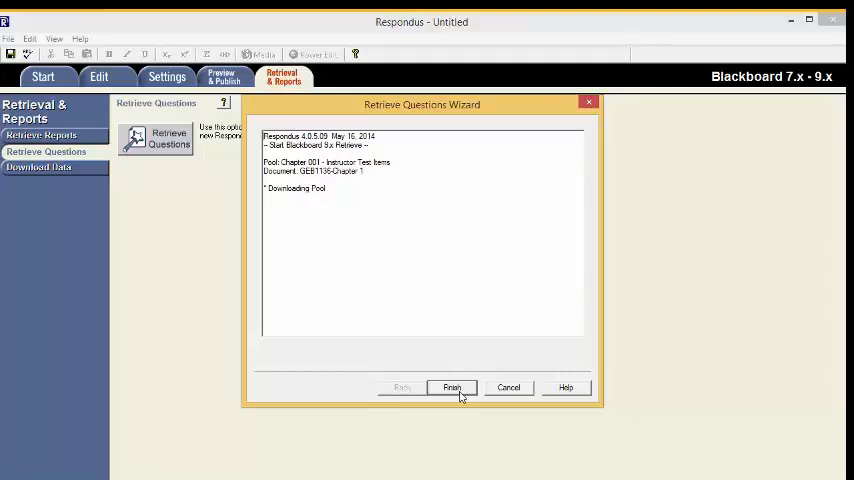
Step: Finish retrieving the pool, acknowledge the saved file, and close the Retrieve Questions Wizard
left_click(452, 388)
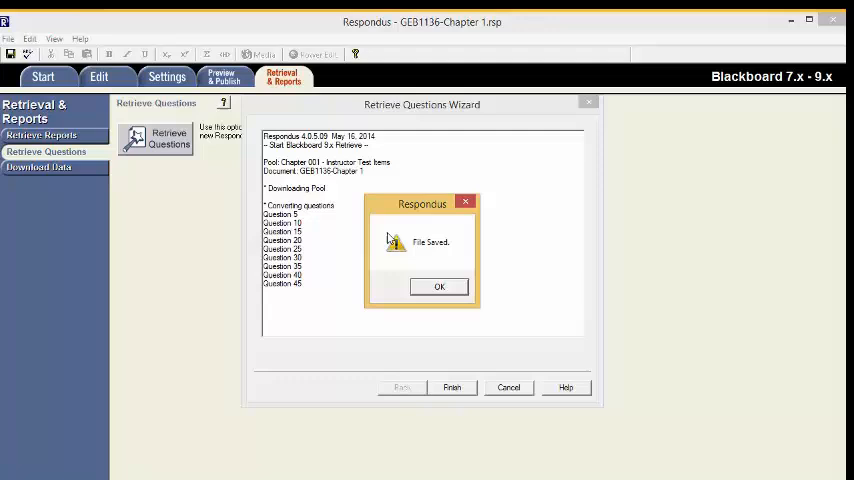
left_click(438, 286)
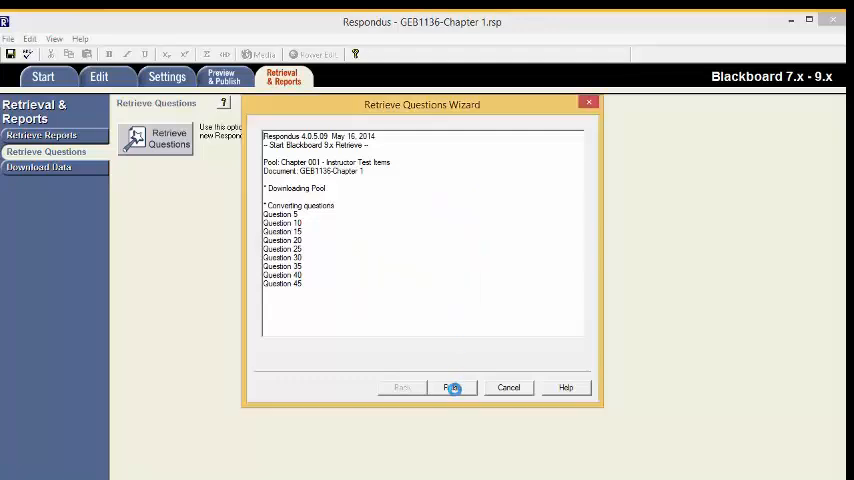
left_click(452, 388)
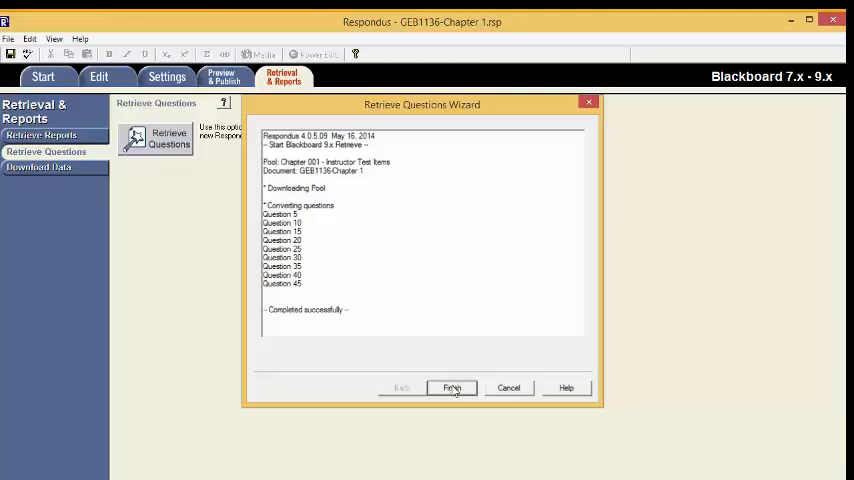
left_click(452, 388)
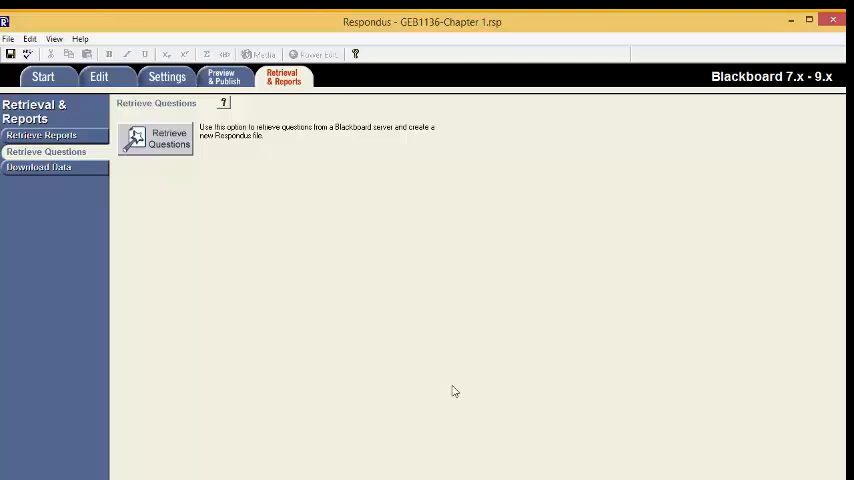
mouse_move(238, 88)
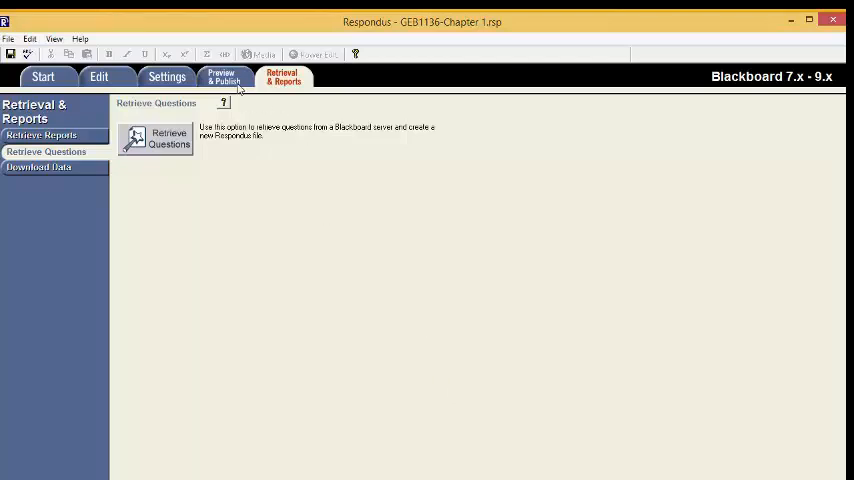
Step: Preview the GEB1136-Chapter 1 file from Preview & Publish and page forward to Question 4
left_click(220, 76)
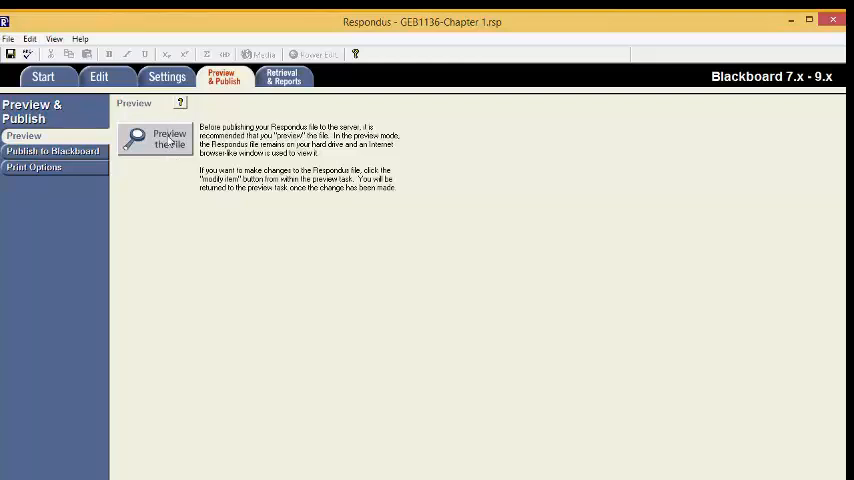
left_click(156, 138)
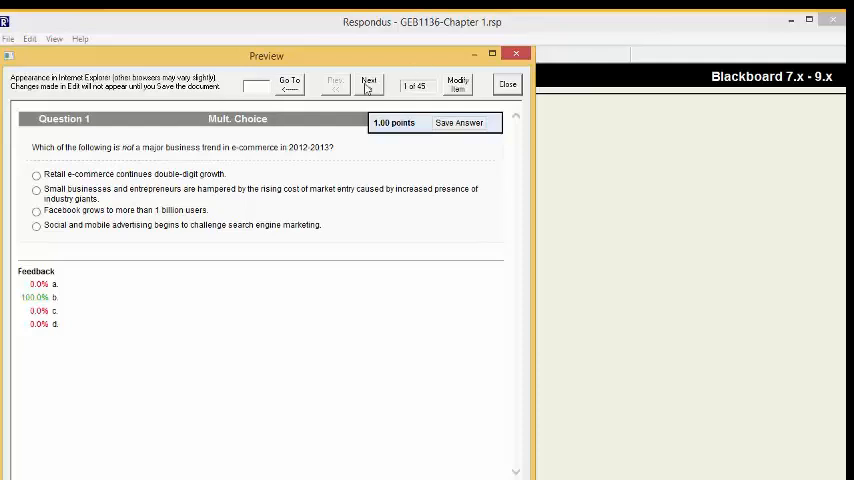
left_click(368, 84)
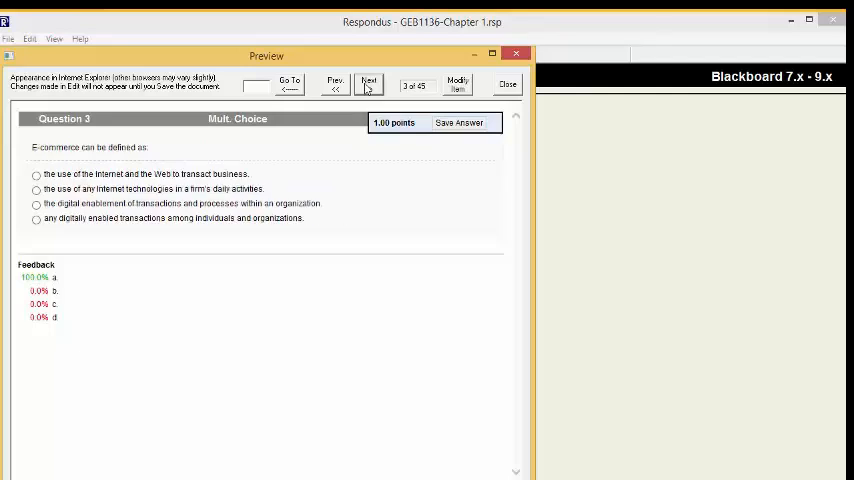
left_click(368, 84)
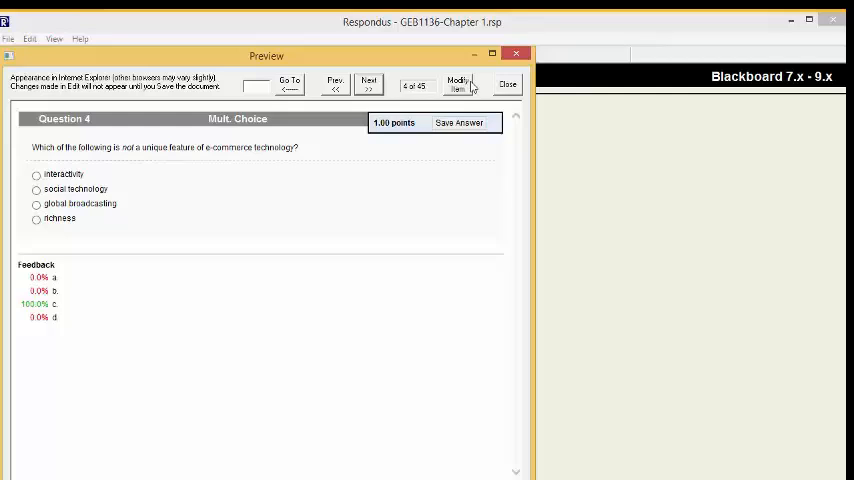
left_click(460, 84)
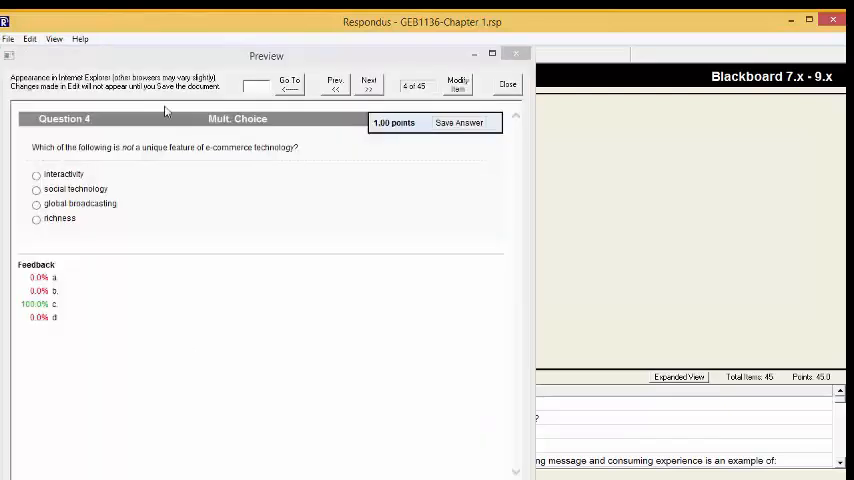
mouse_move(264, 76)
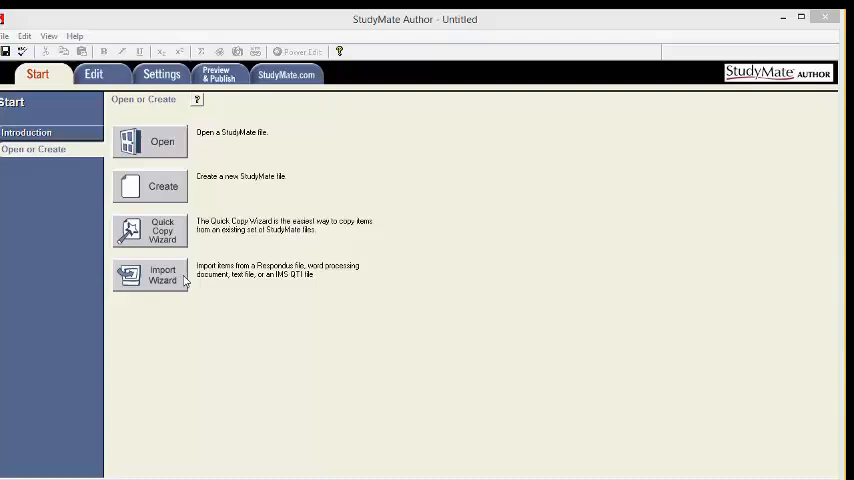
Step: Start the Import Wizard from the Start tab's Open or Create options
left_click(150, 276)
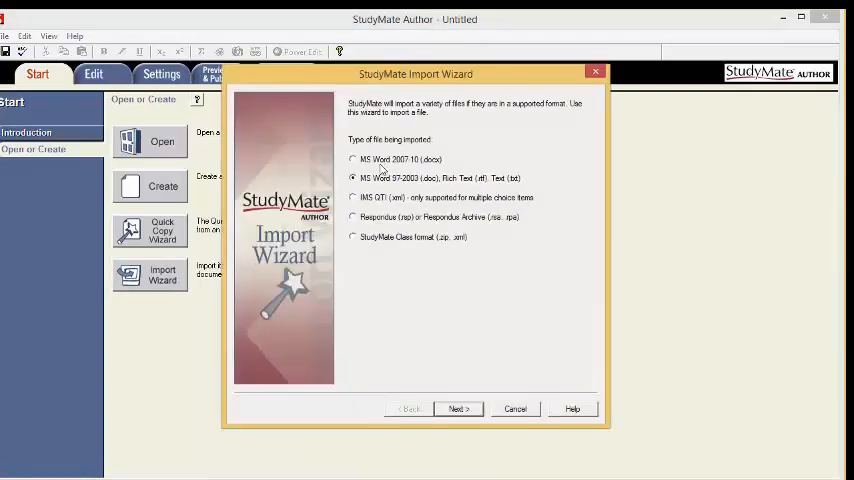
mouse_move(390, 132)
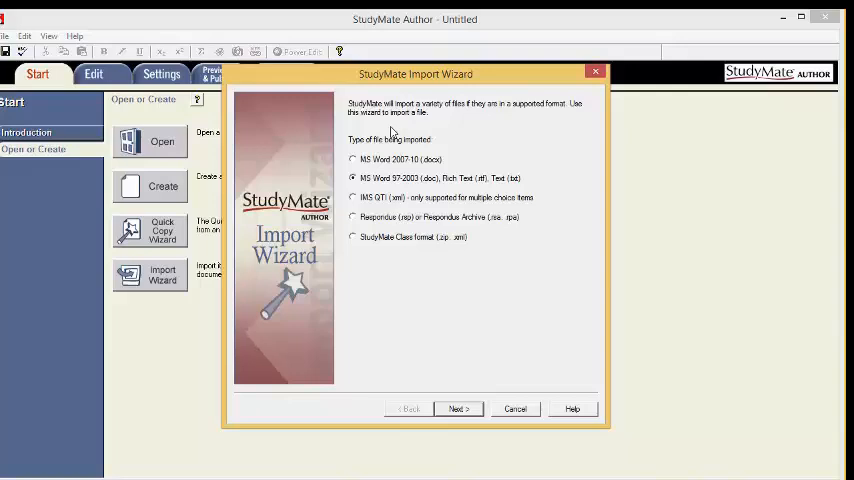
mouse_move(376, 220)
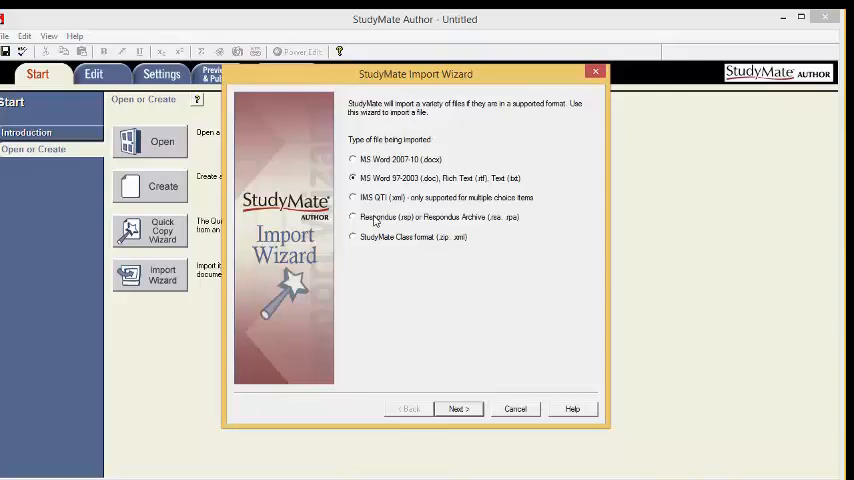
Step: Choose Respondus as the import type and browse to Documents > Respondus Projects > GEB1136-Chapter 1
left_click(352, 216)
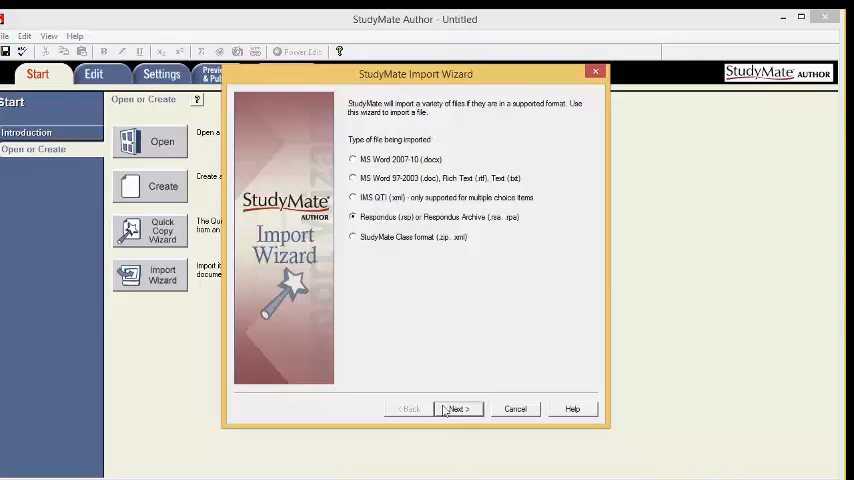
left_click(458, 408)
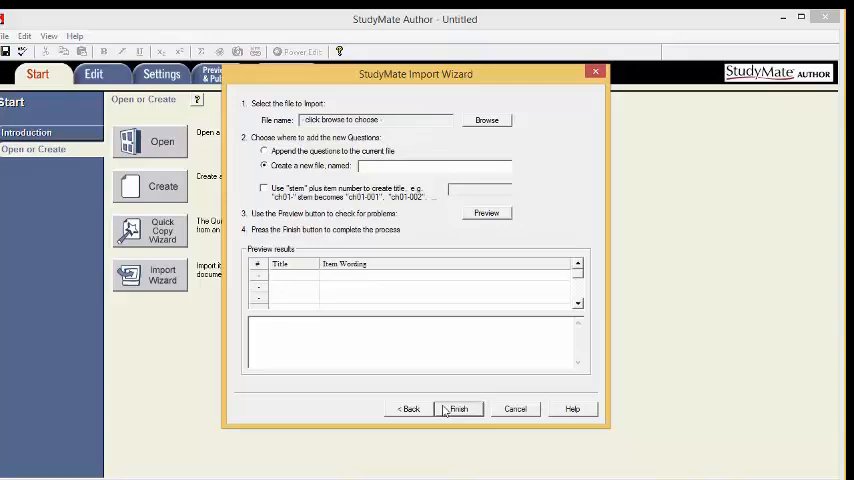
mouse_move(280, 158)
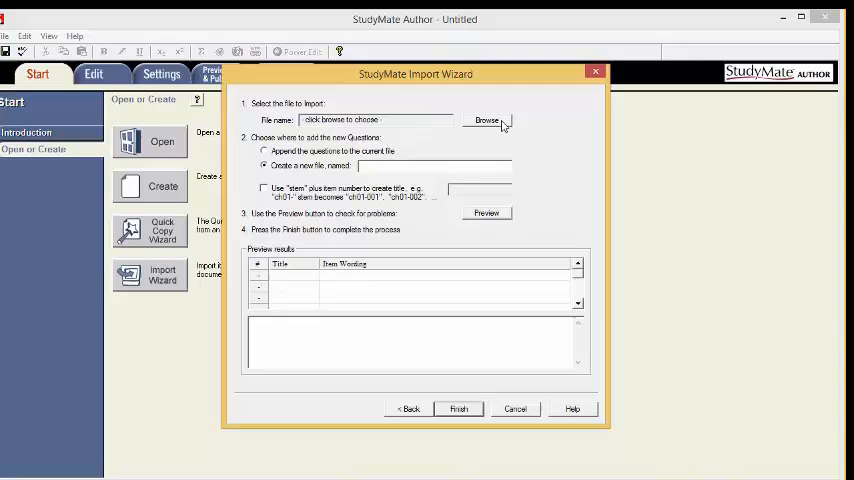
left_click(488, 120)
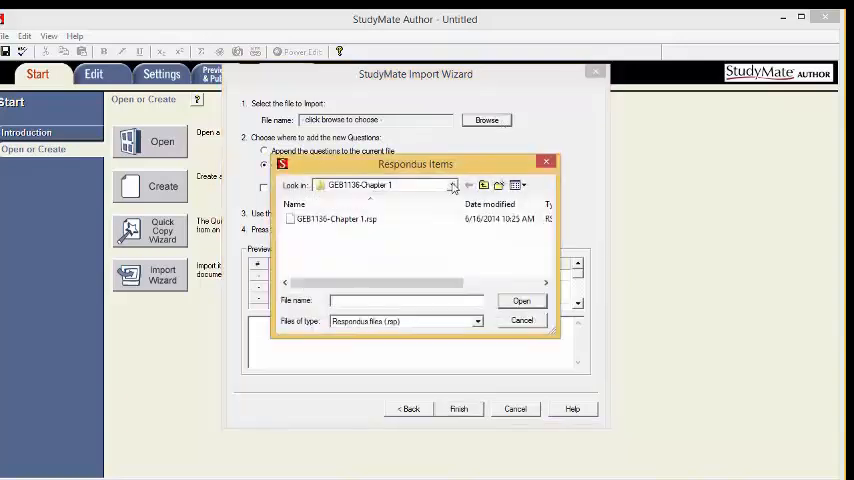
left_click(452, 184)
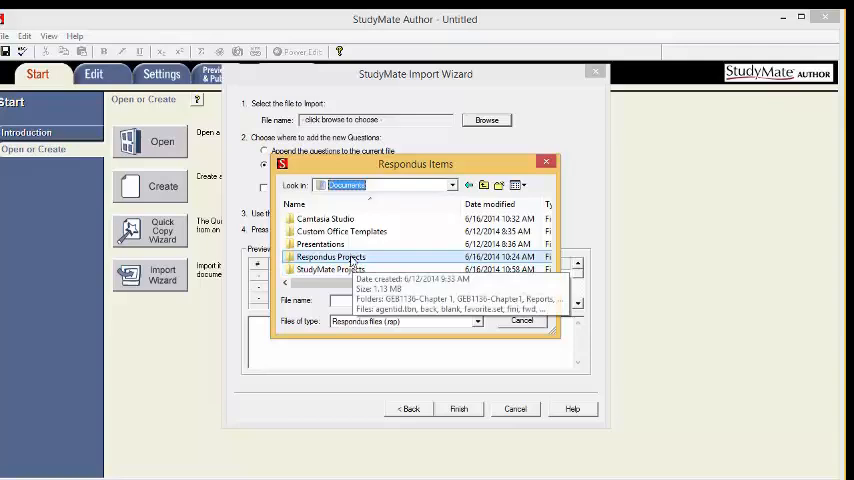
double_click(330, 256)
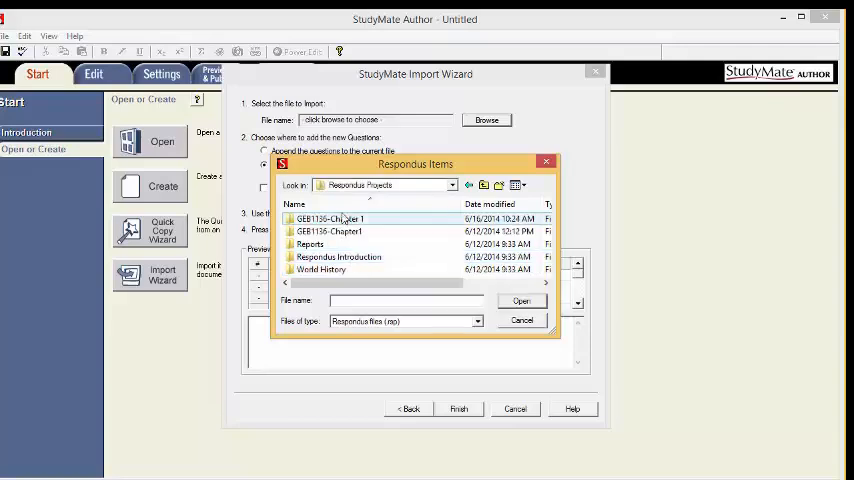
mouse_move(330, 220)
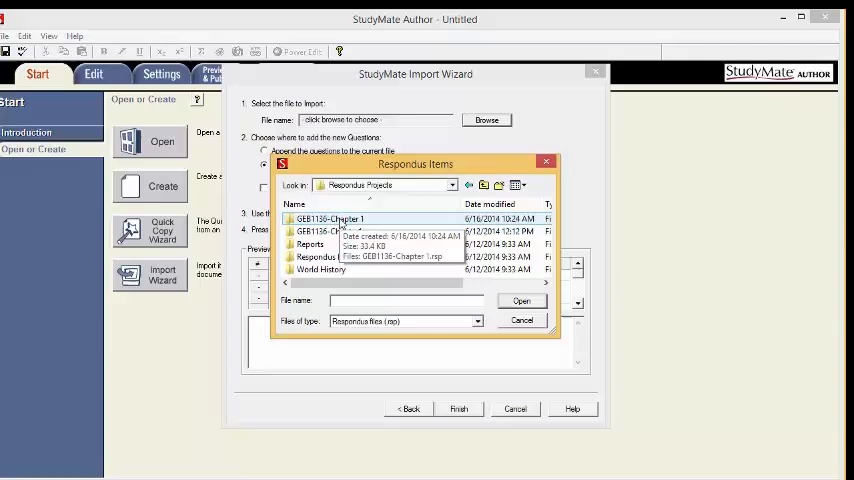
double_click(328, 220)
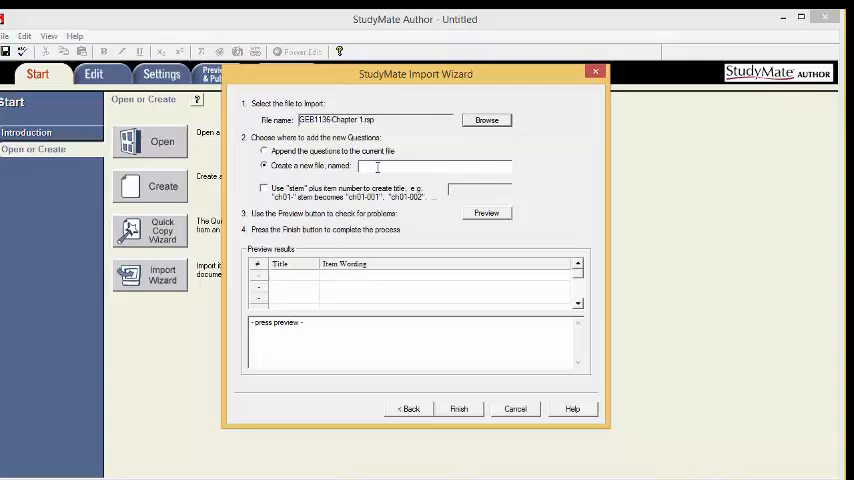
Step: Name the new StudyMate file GEB1136-Chapter1
type("G")
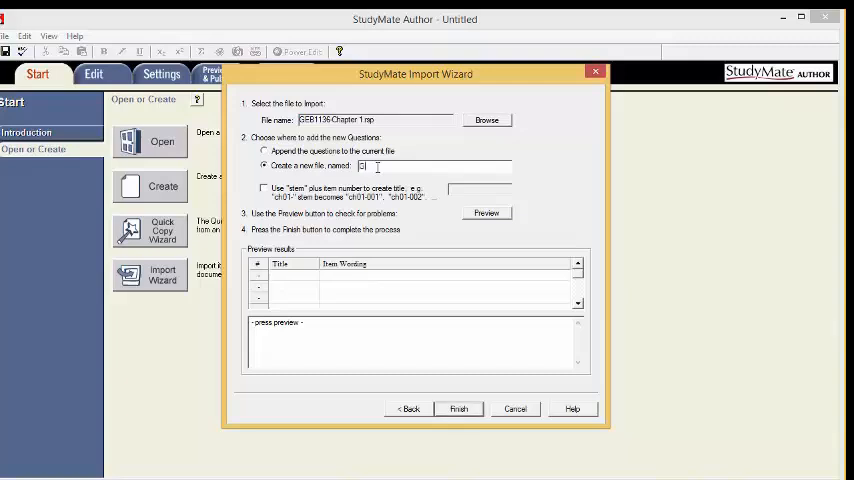
type("GEB1136")
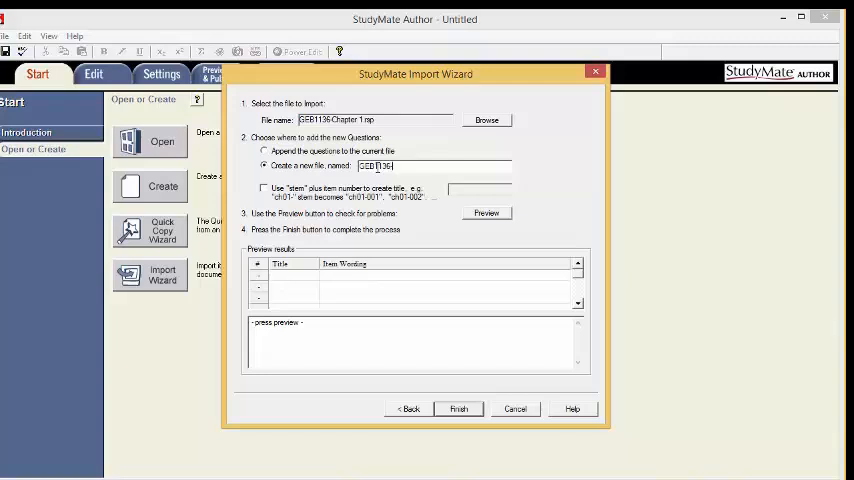
type("-Chapter1")
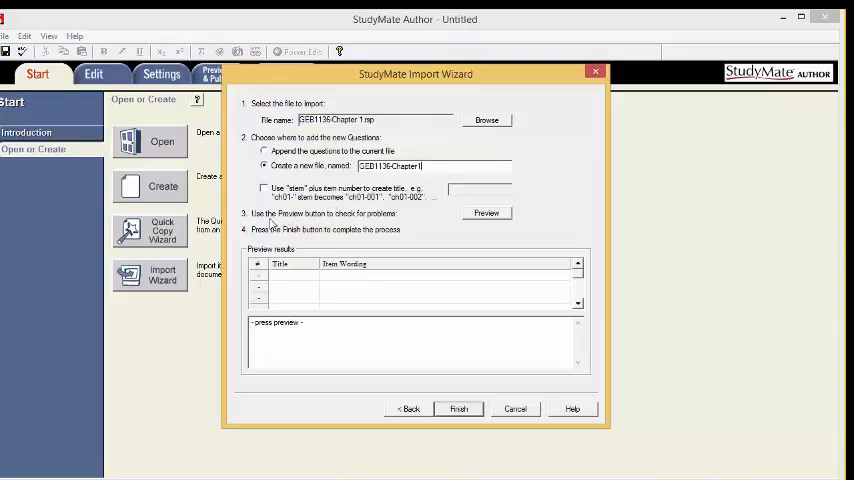
mouse_move(408, 228)
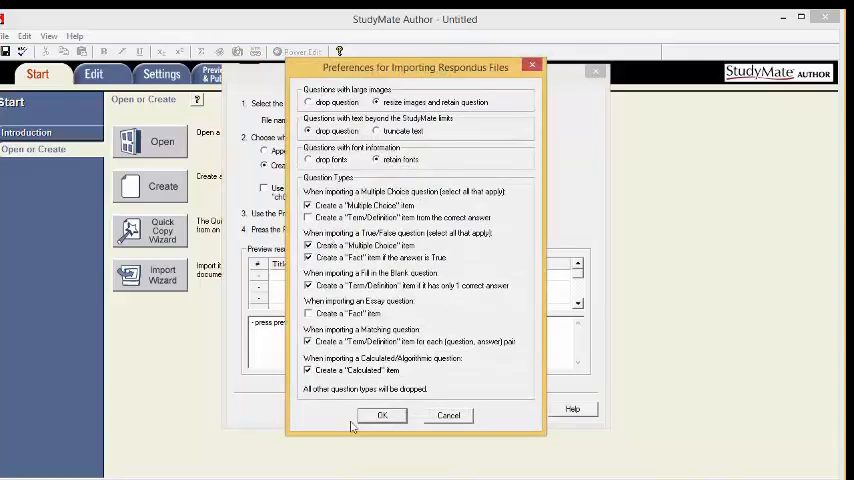
Step: Accept the Respondus import preferences, dismiss the import log, and finish importing into GEB1136-Chapter1
left_click(380, 416)
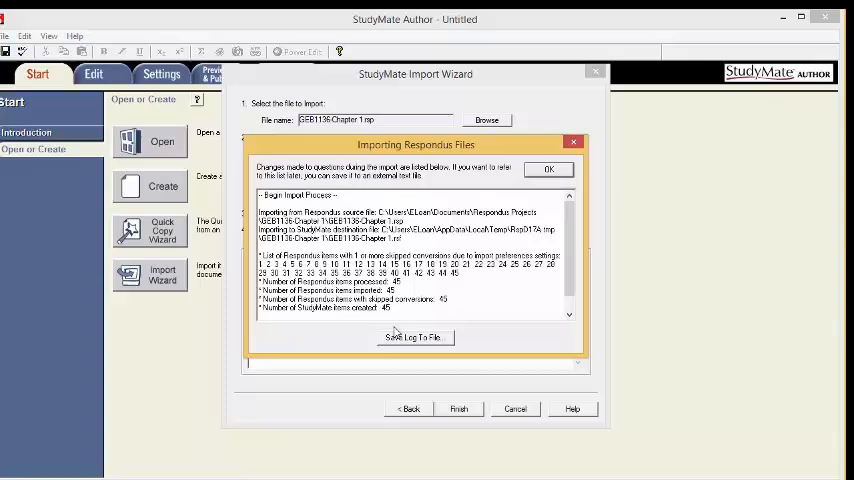
left_click(548, 168)
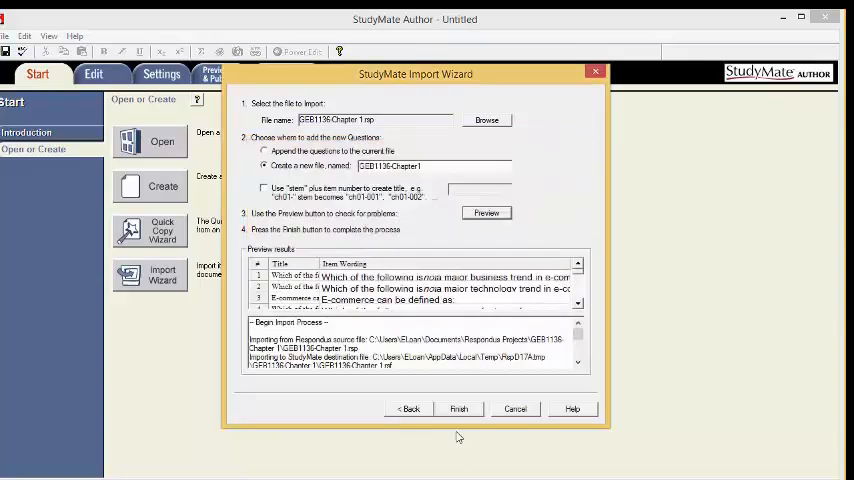
mouse_move(472, 432)
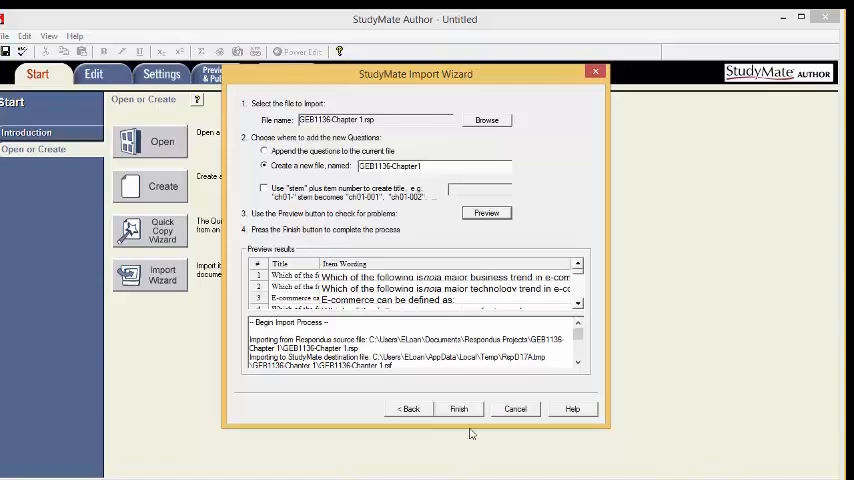
mouse_move(462, 414)
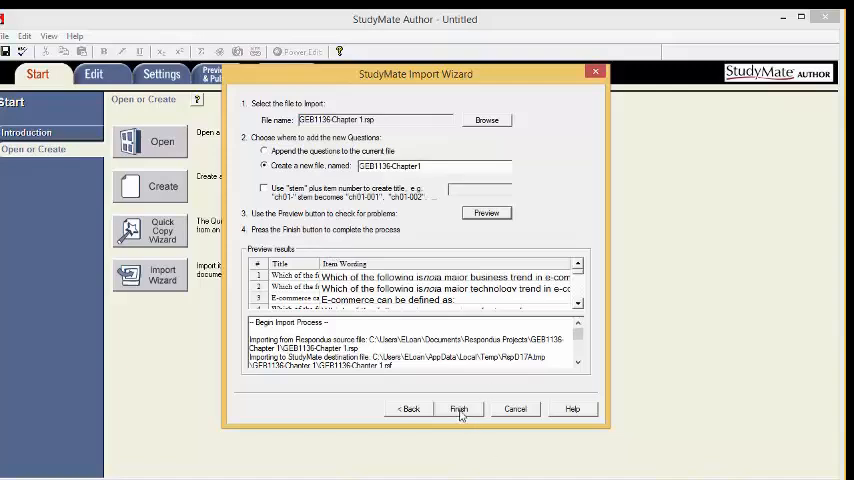
left_click(458, 408)
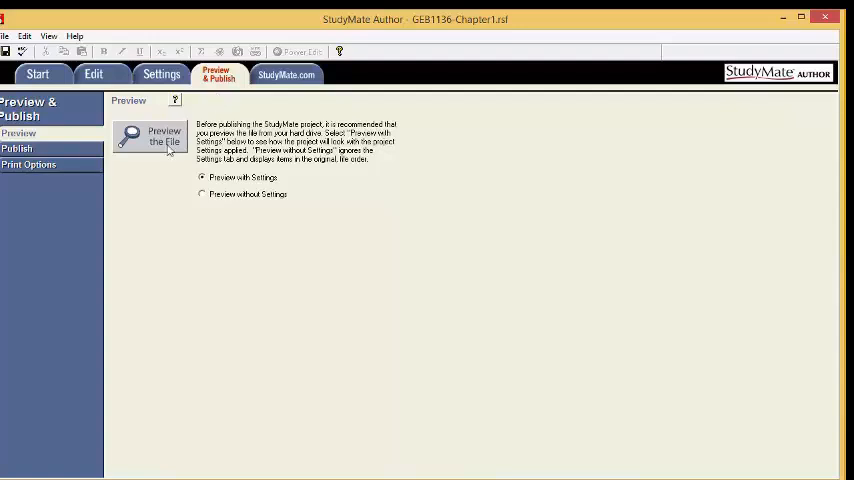
Step: Preview the imported project, step through a quiz question and leave the preview
left_click(148, 136)
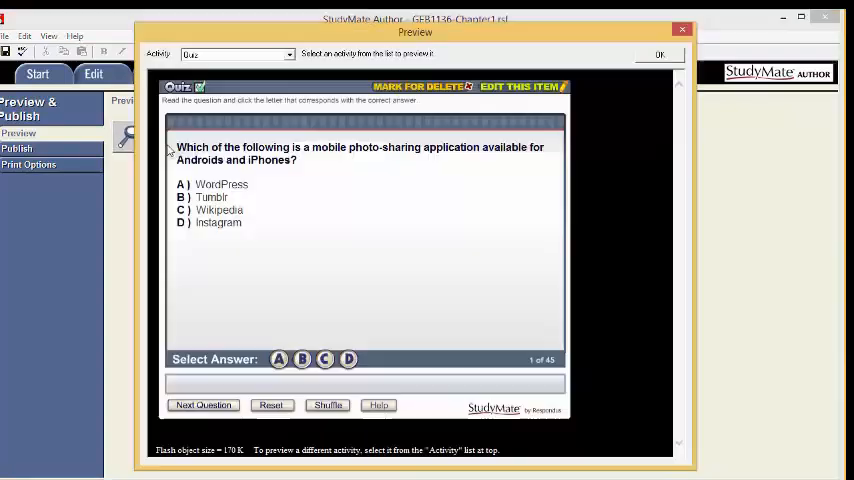
mouse_move(128, 356)
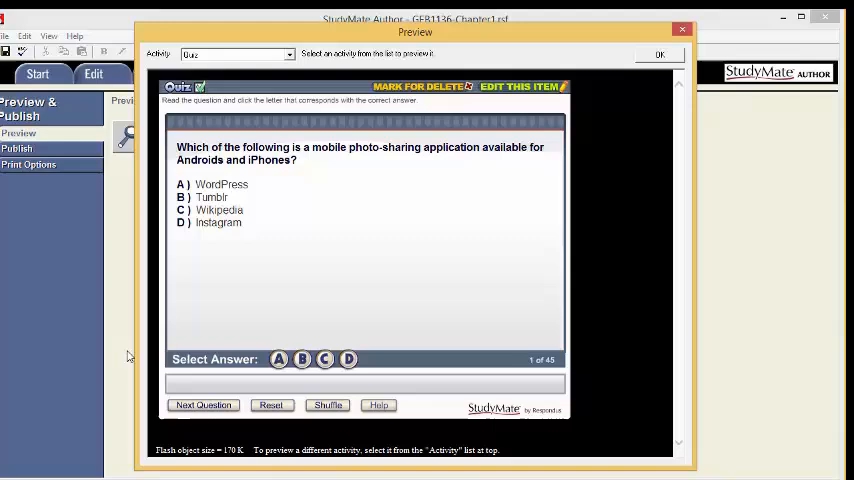
left_click(204, 404)
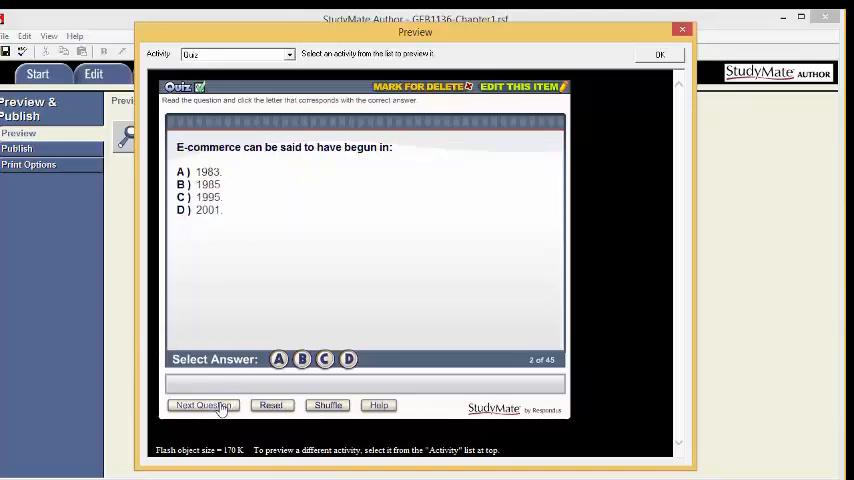
left_click(204, 404)
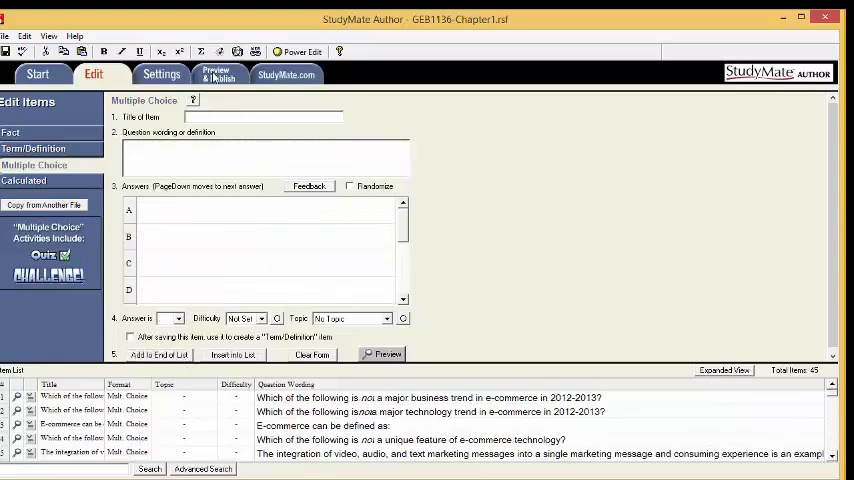
Step: From the Preview & Publish area, preview the quiz once more, then head to publishing
left_click(216, 74)
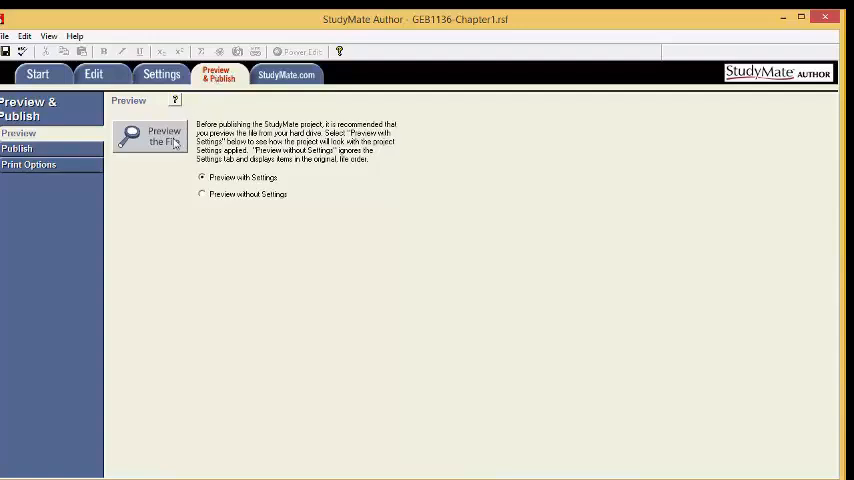
left_click(150, 136)
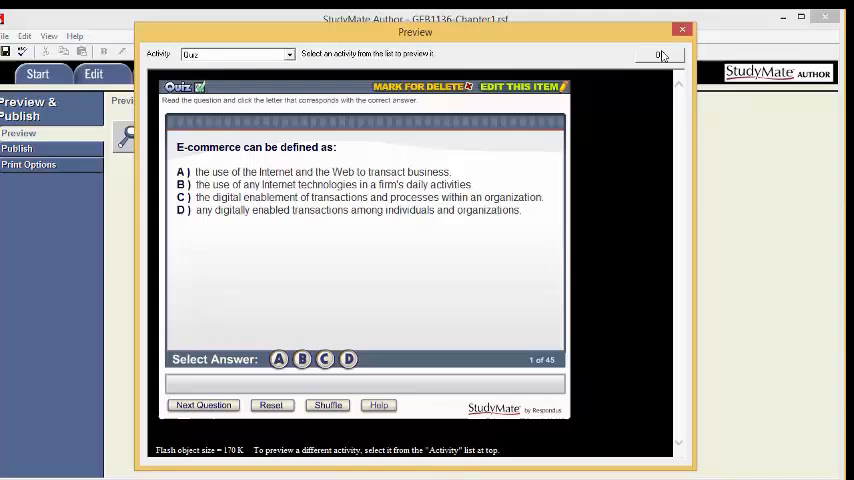
left_click(684, 28)
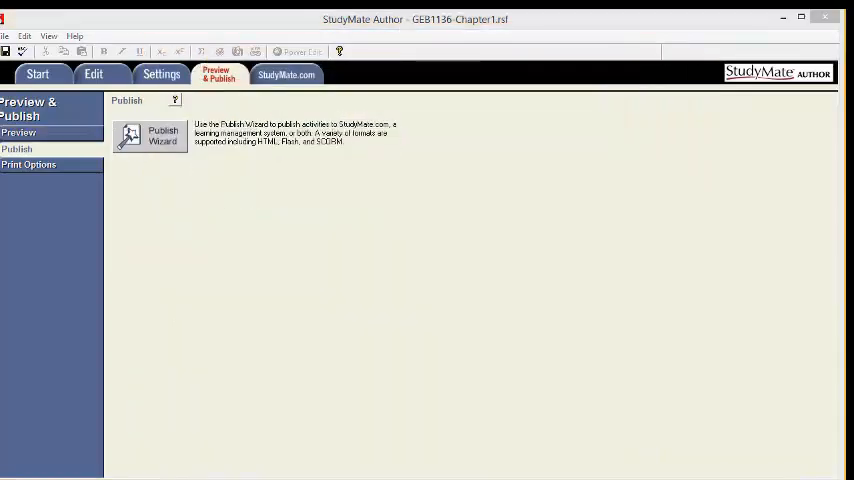
mouse_move(54, 148)
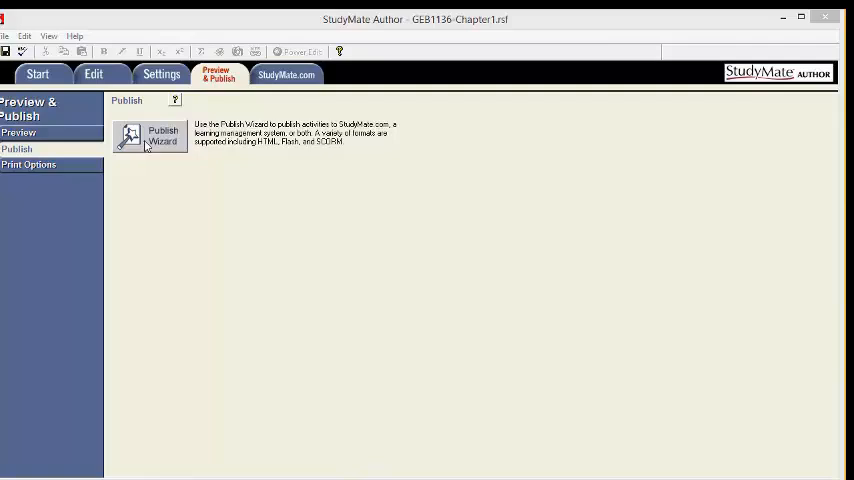
Step: Start the Publish Wizard with Quiz and Challenge activities, publishing only to StudyMate.com
left_click(150, 136)
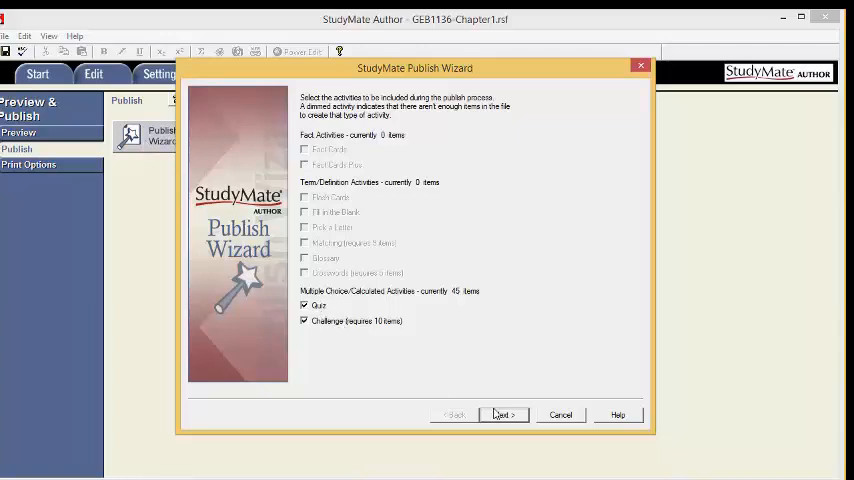
left_click(504, 414)
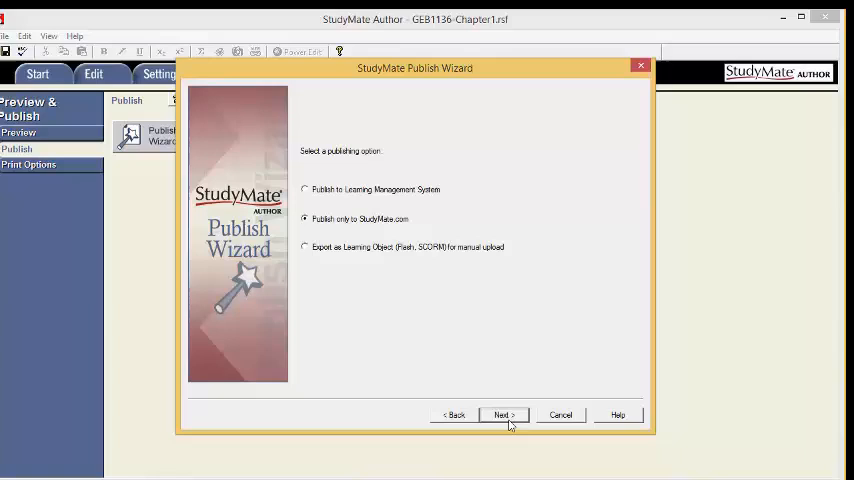
left_click(504, 414)
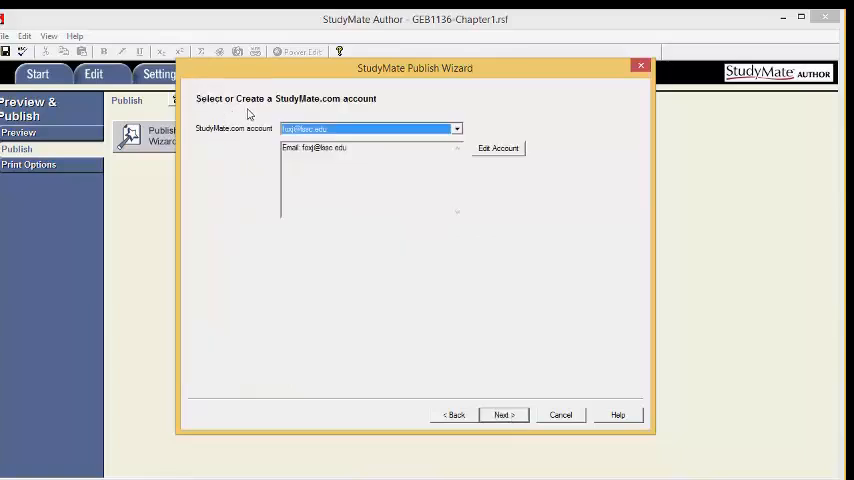
mouse_move(338, 112)
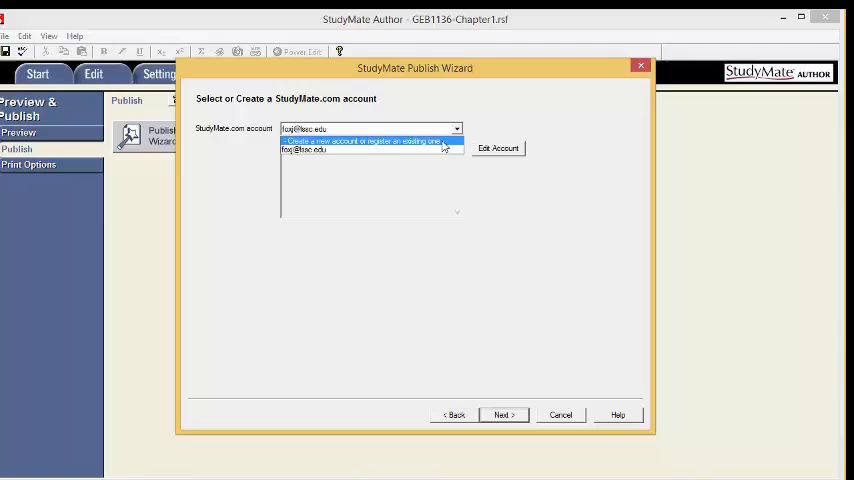
Step: From the StudyMate.com account list, choose to create or register an account
left_click(364, 140)
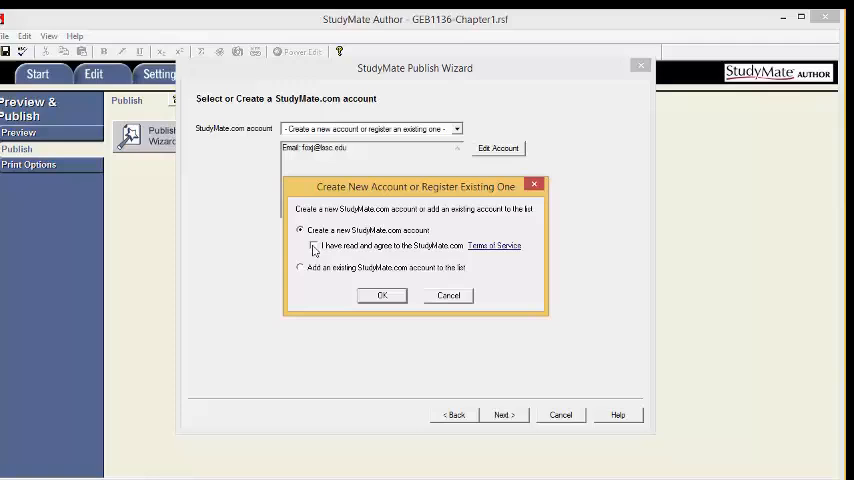
left_click(382, 294)
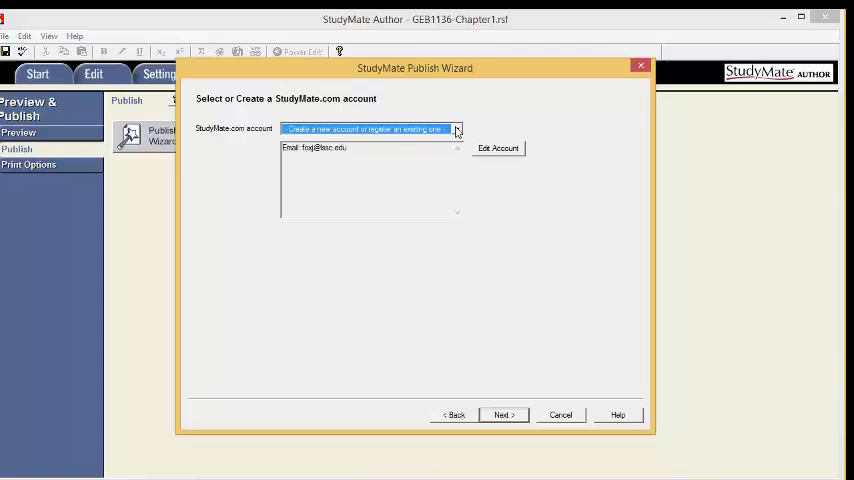
left_click(456, 128)
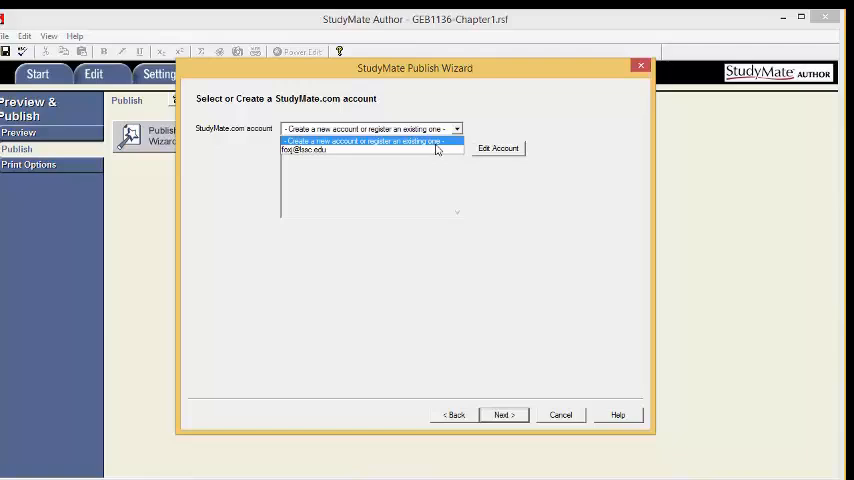
left_click(370, 140)
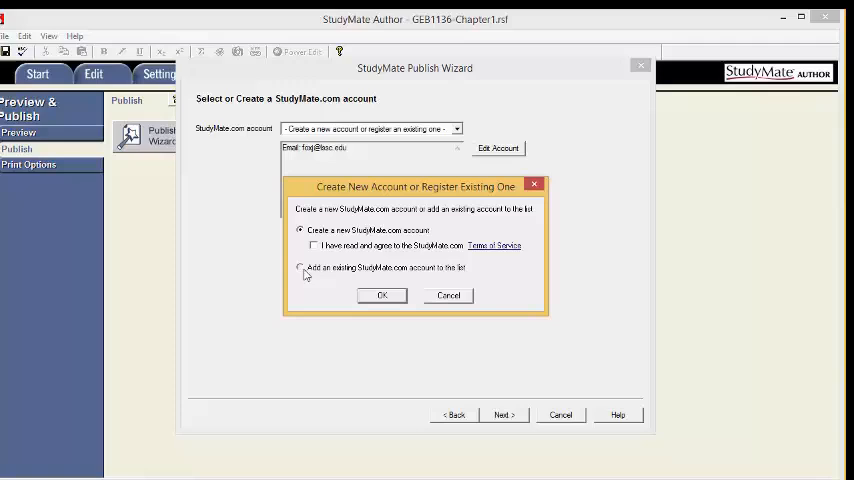
Step: Select adding an existing StudyMate.com account and confirm its form
left_click(300, 268)
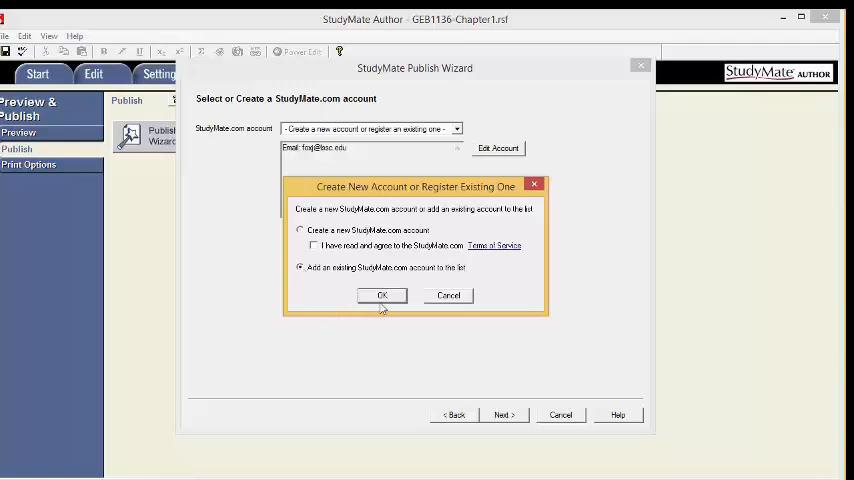
left_click(380, 296)
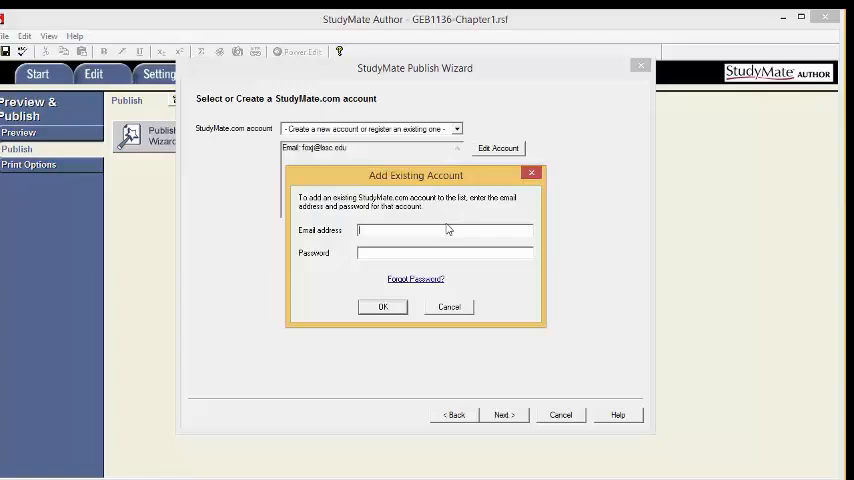
mouse_move(318, 244)
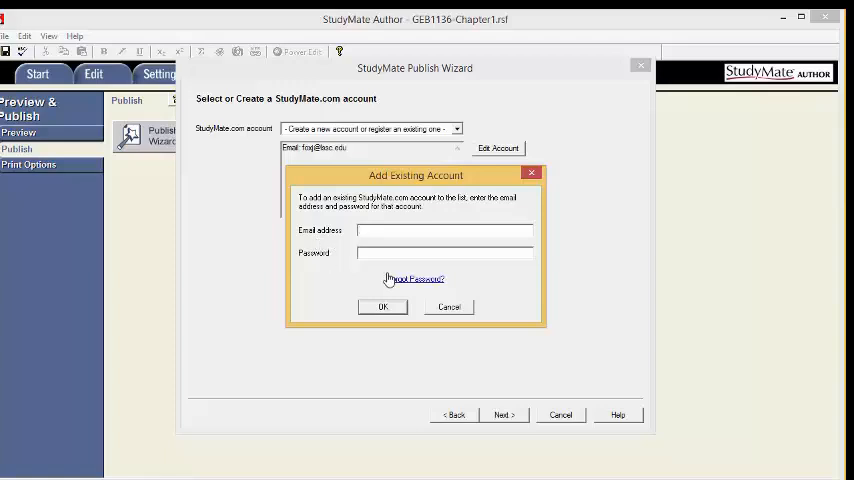
mouse_move(340, 320)
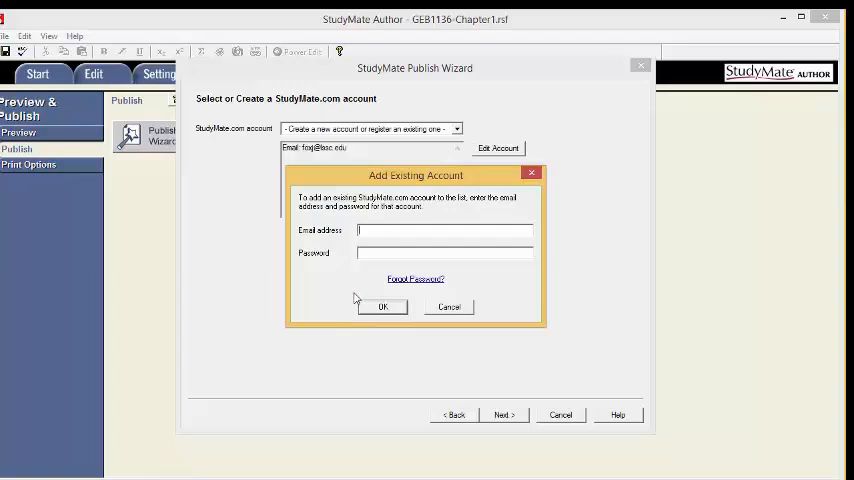
mouse_move(400, 292)
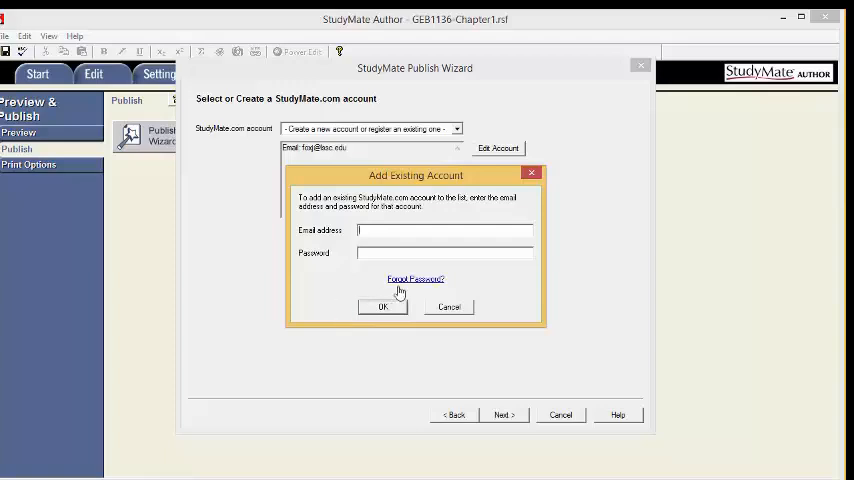
mouse_move(446, 316)
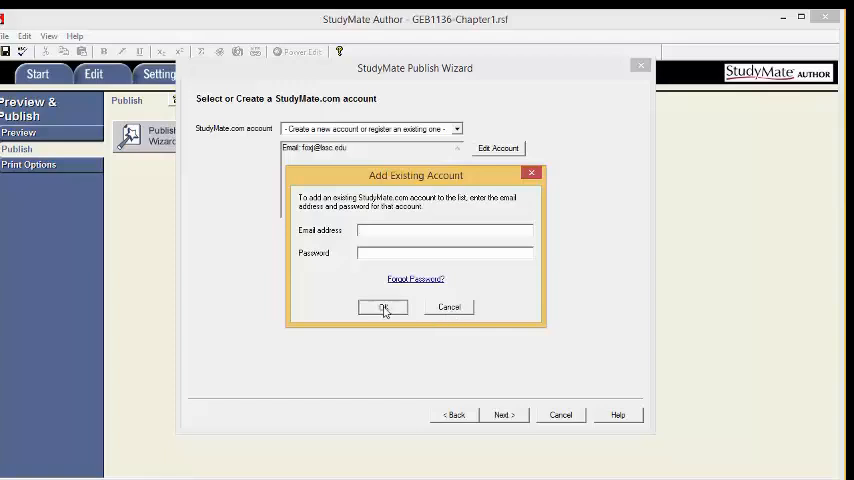
left_click(382, 308)
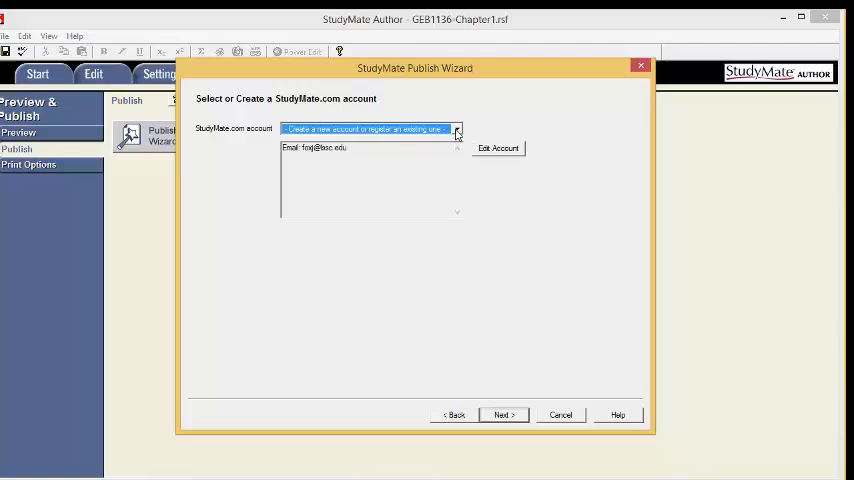
Step: Continue from the account step to the StudyMate.com project details page
left_click(458, 128)
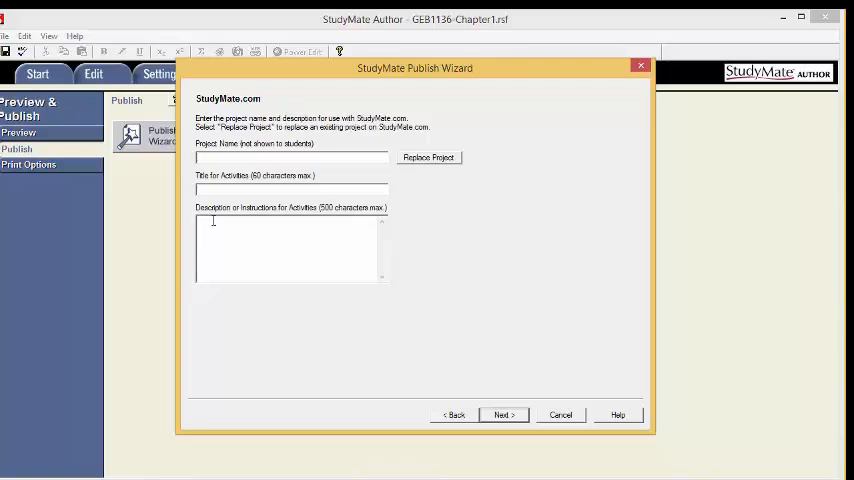
Step: Enter 'GEB 1136-Chapter1' as the project name and title
type("GEB 1136")
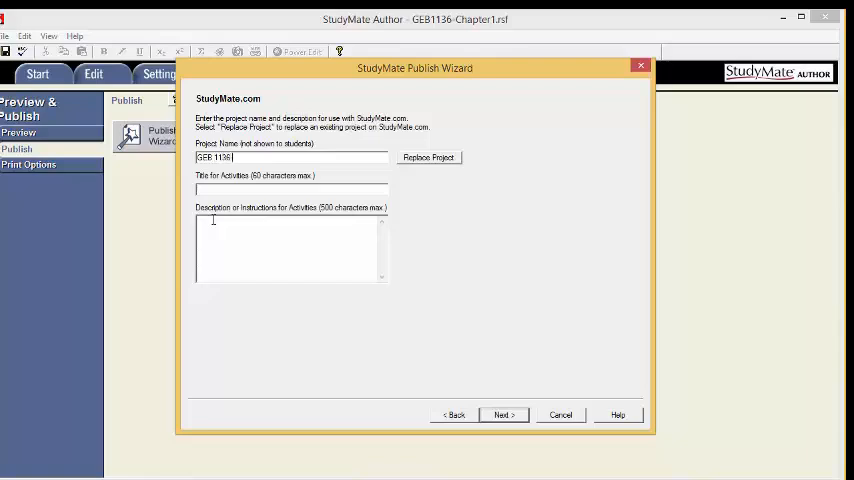
type("-Ch")
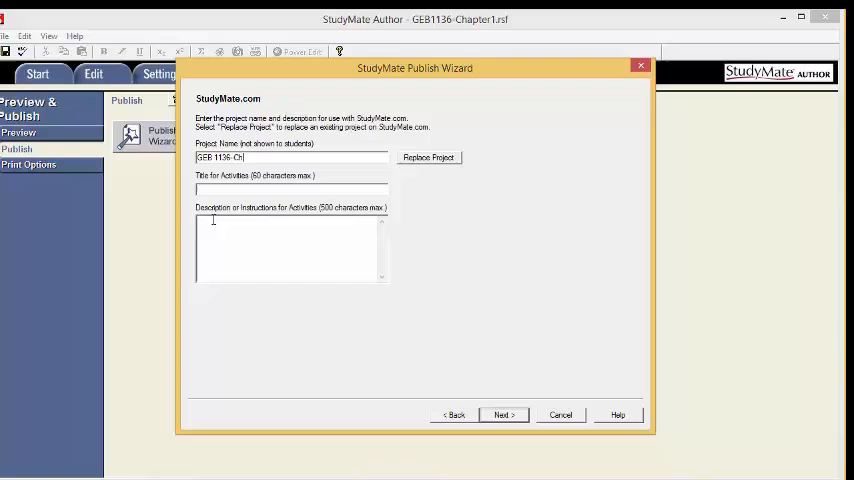
type("apter1")
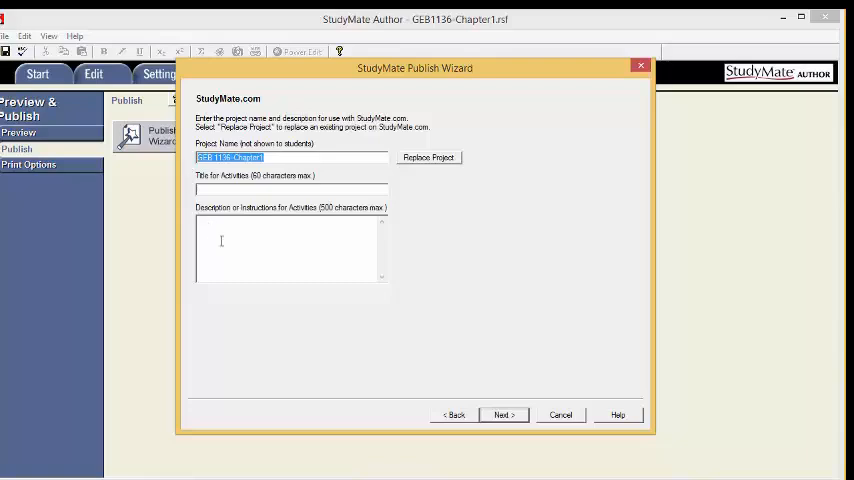
type("GEB 1136-Chapter1")
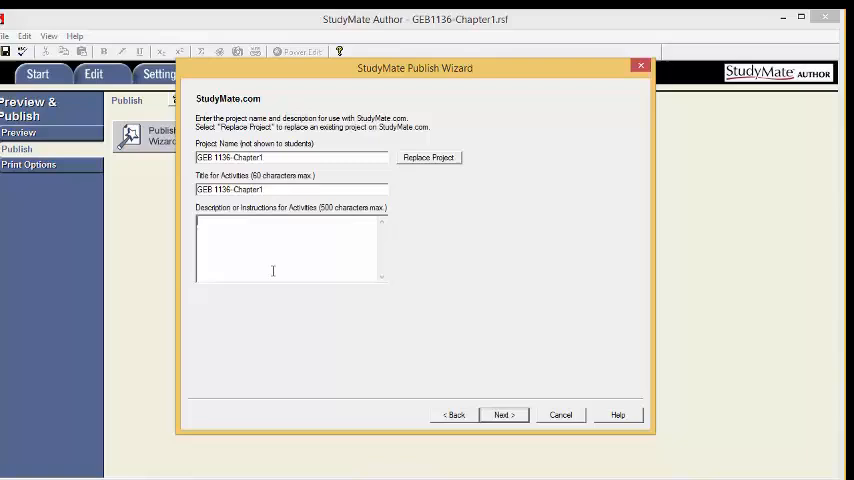
Step: Describe the project as using the Quiz for the final exam and publish to StudyMate.com
type("H")
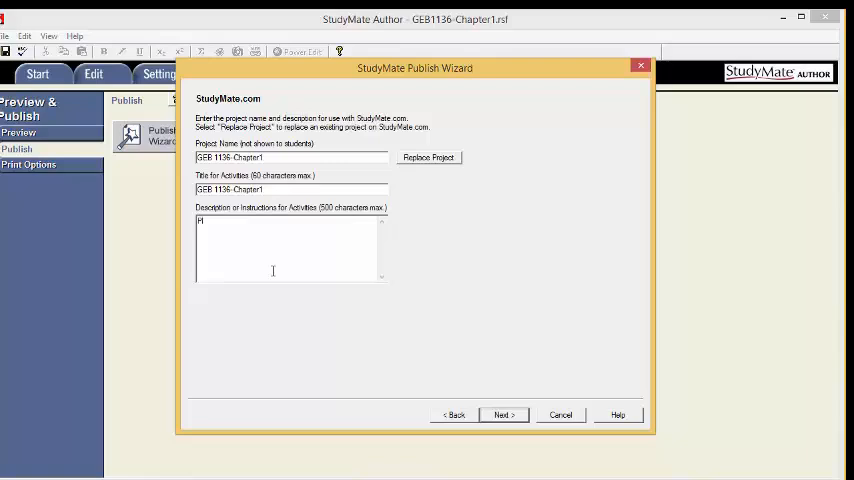
type("lease use the")
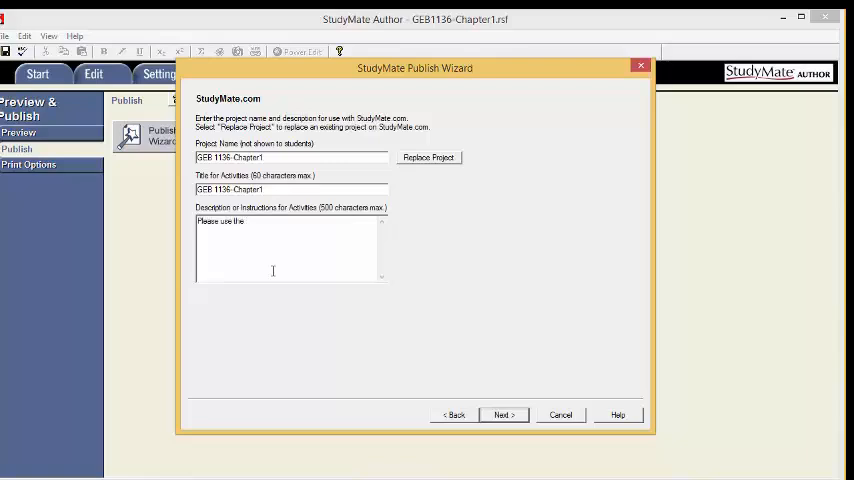
type("Quiz and Challenge to study for you Quiz and")
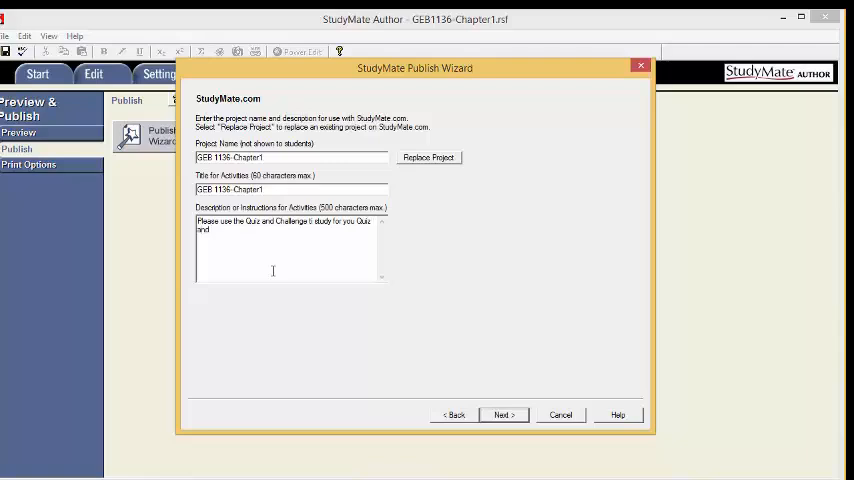
type("final exam")
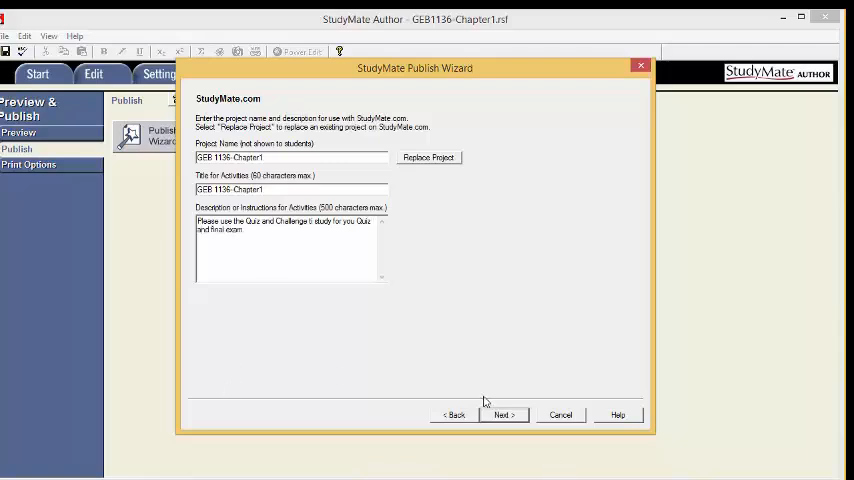
left_click(504, 416)
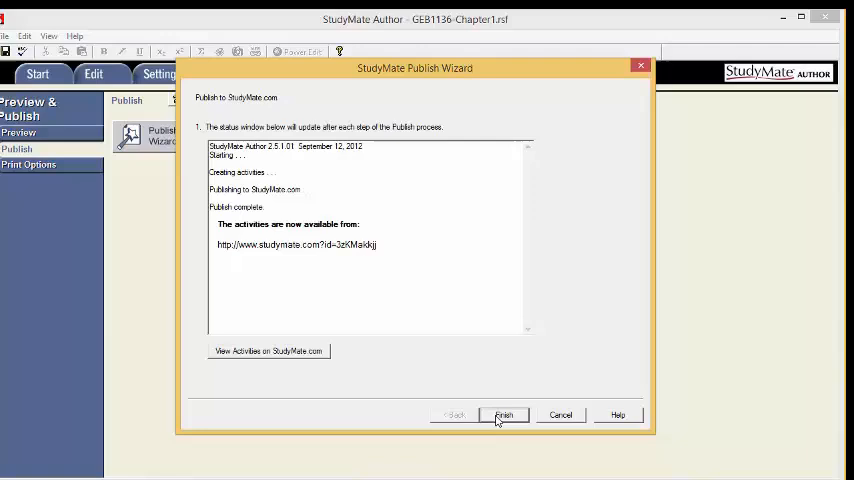
mouse_move(388, 246)
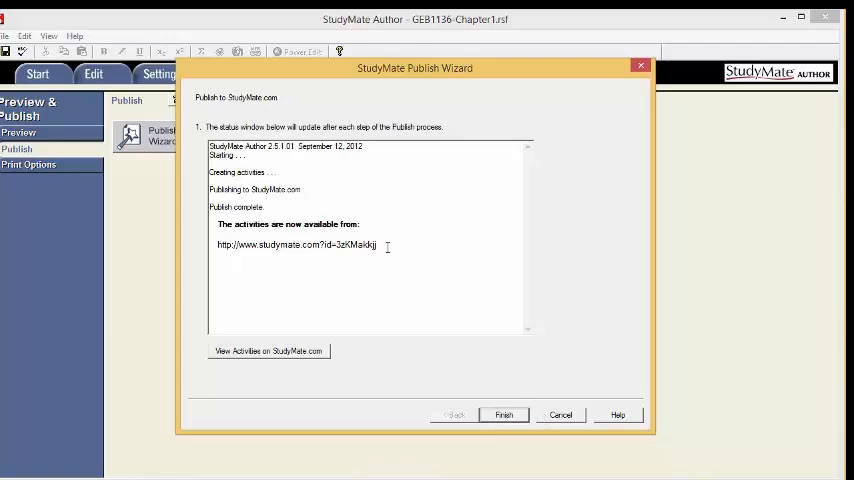